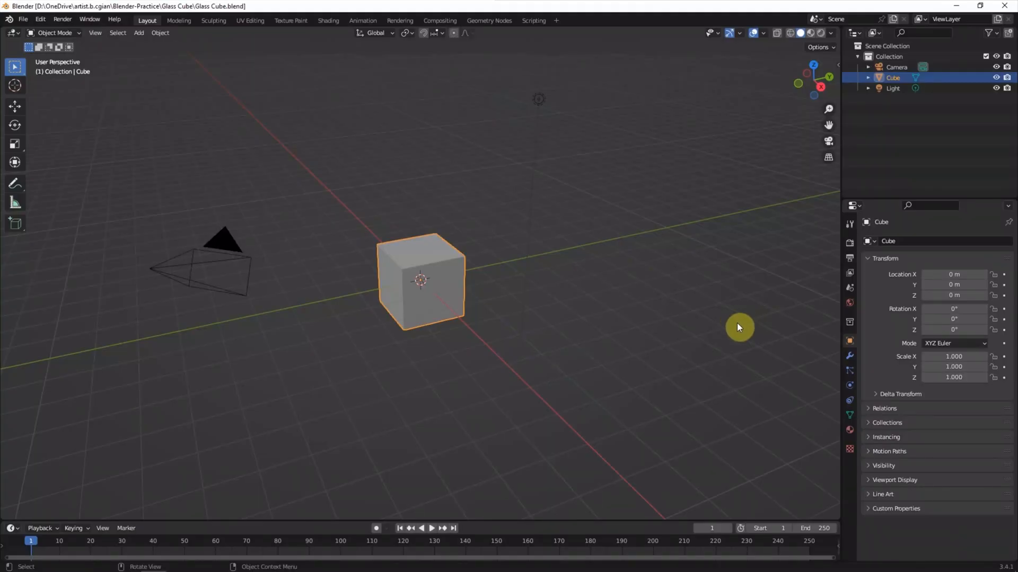
mouse_move(604, 186)
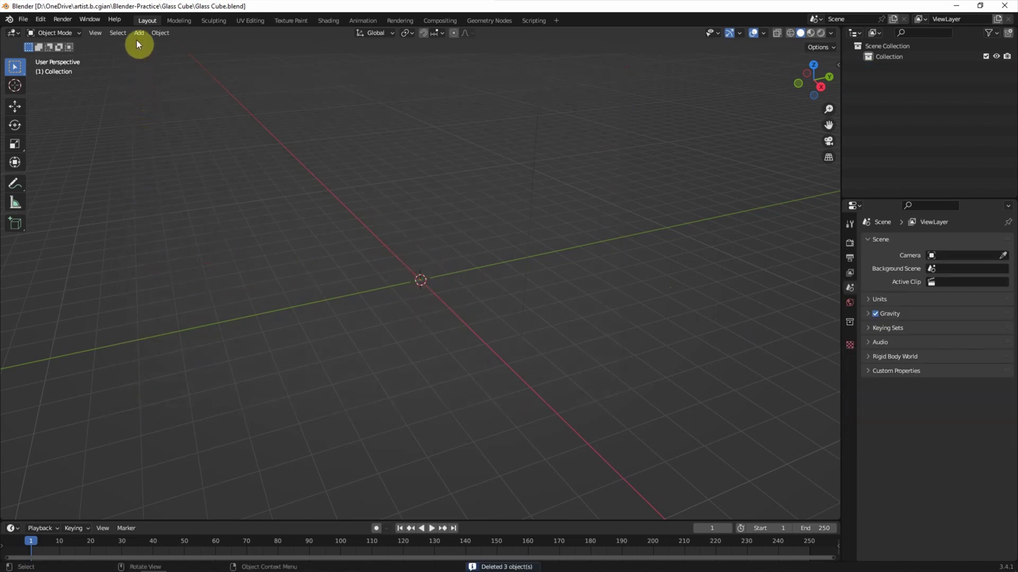
Step: Add a new cube mesh at the origin of the emptied scene
left_click(138, 33)
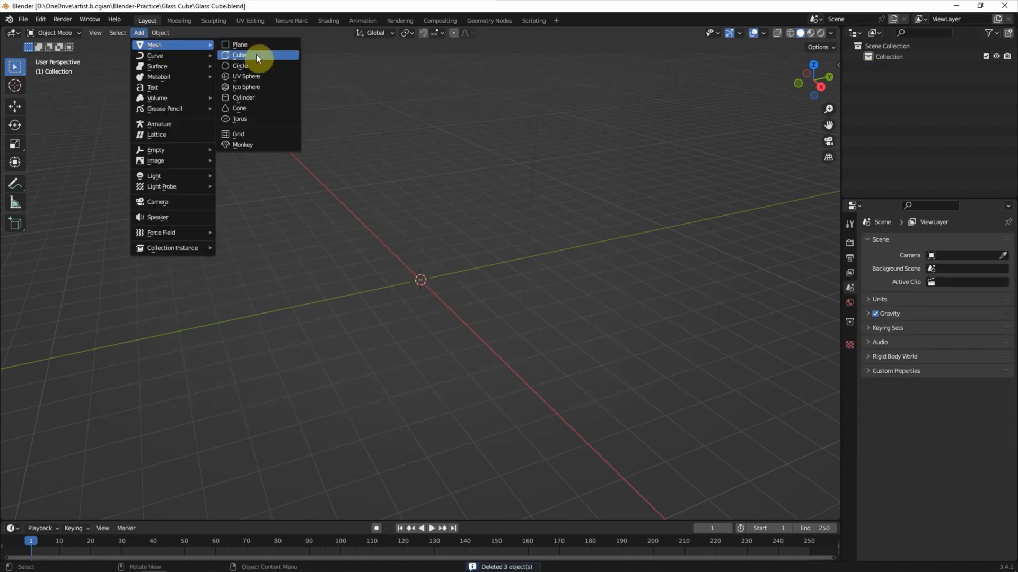
left_click(239, 55)
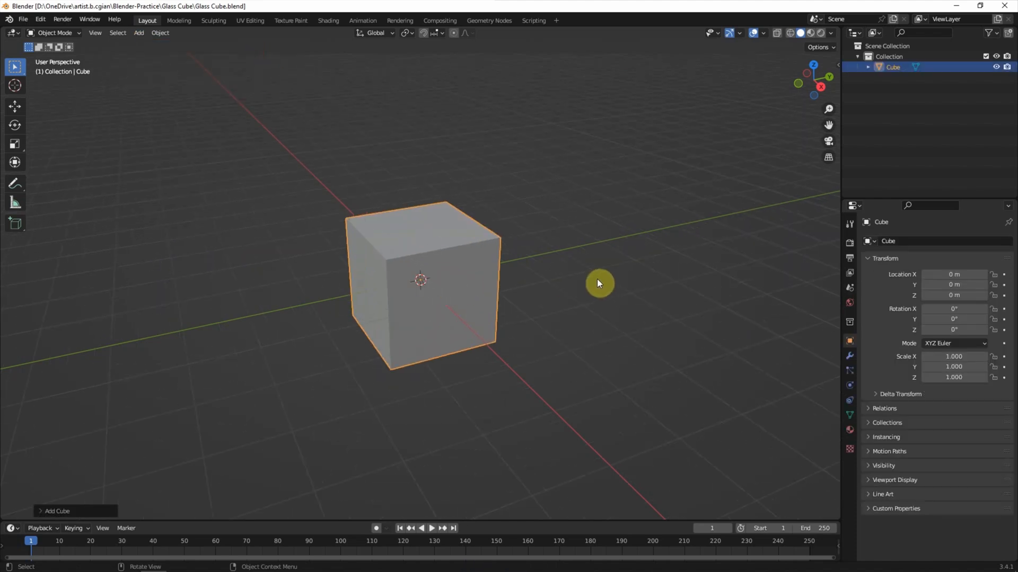
mouse_move(829, 365)
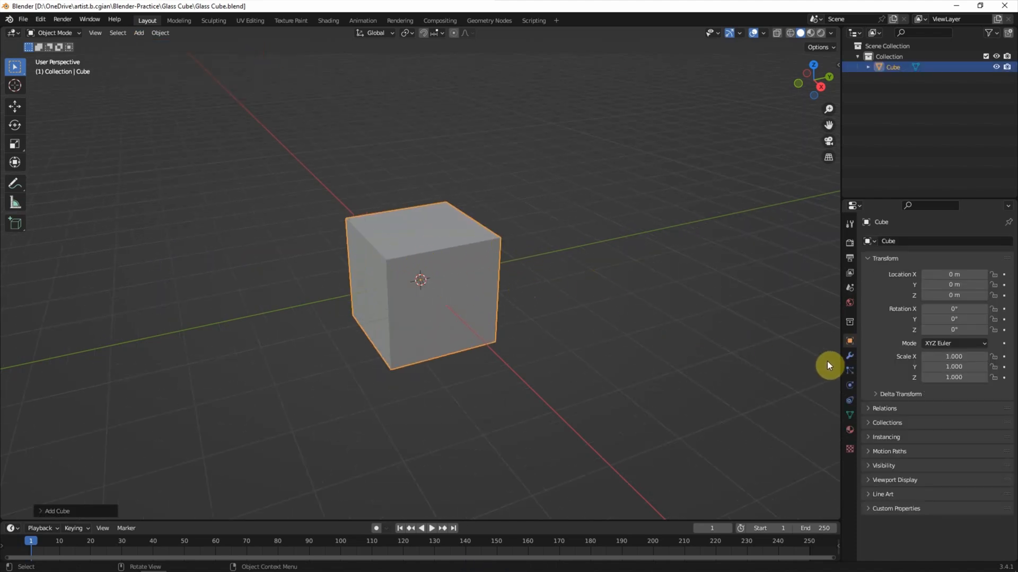
Step: Add a Bevel modifier to the cube with 0.01 m amount and 2 segments
left_click(849, 356)
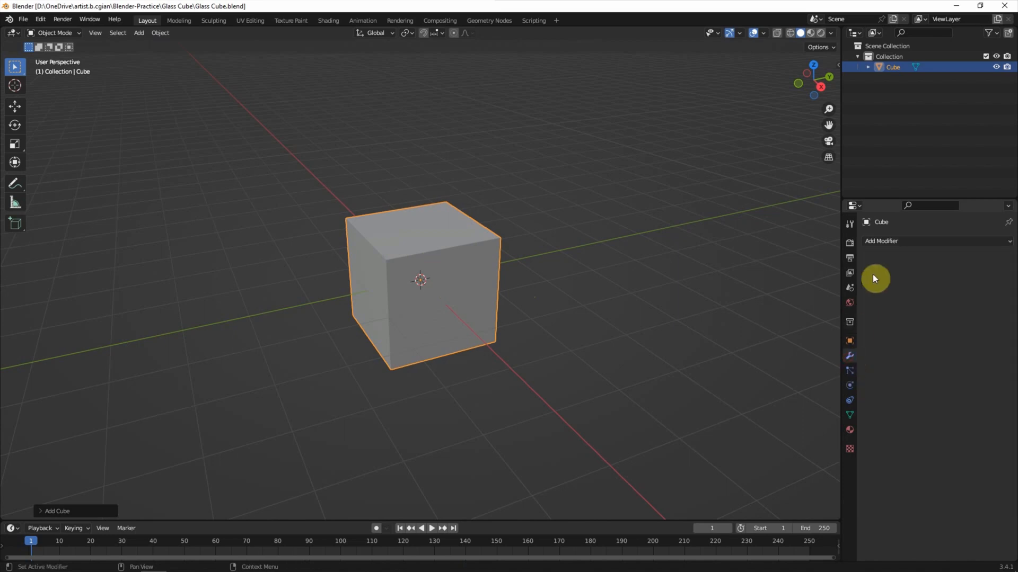
left_click(881, 241)
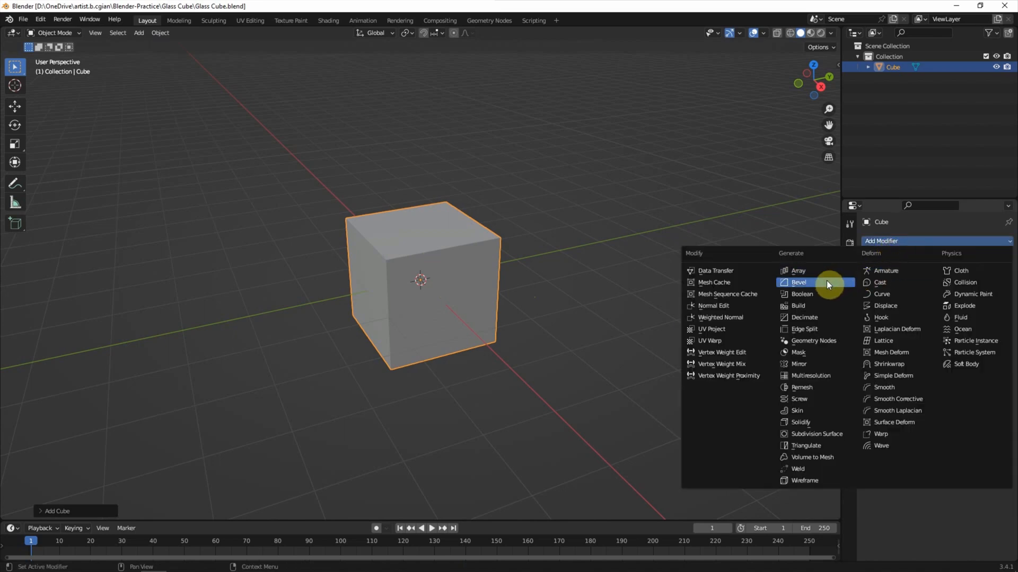
left_click(799, 282)
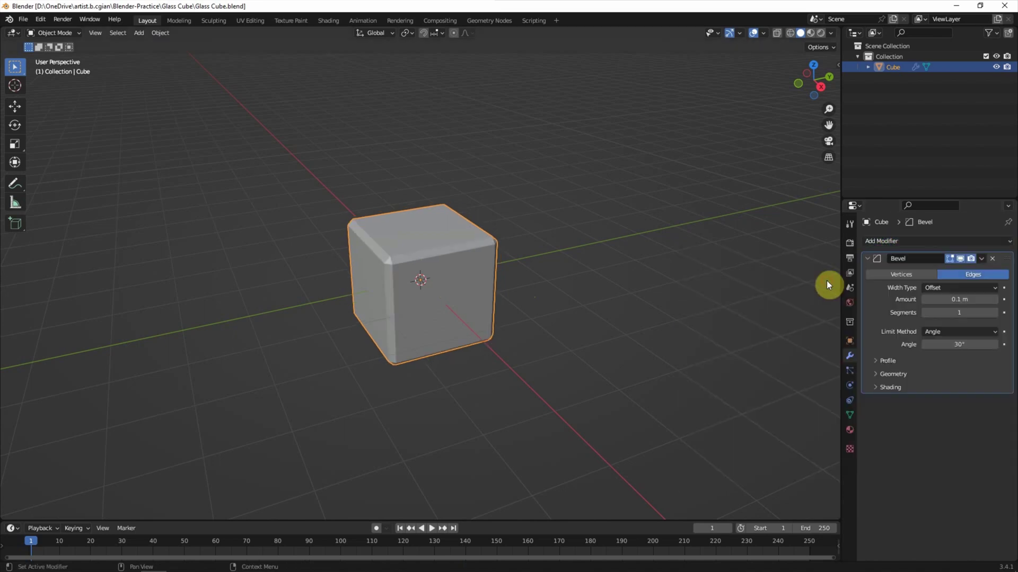
mouse_move(988, 300)
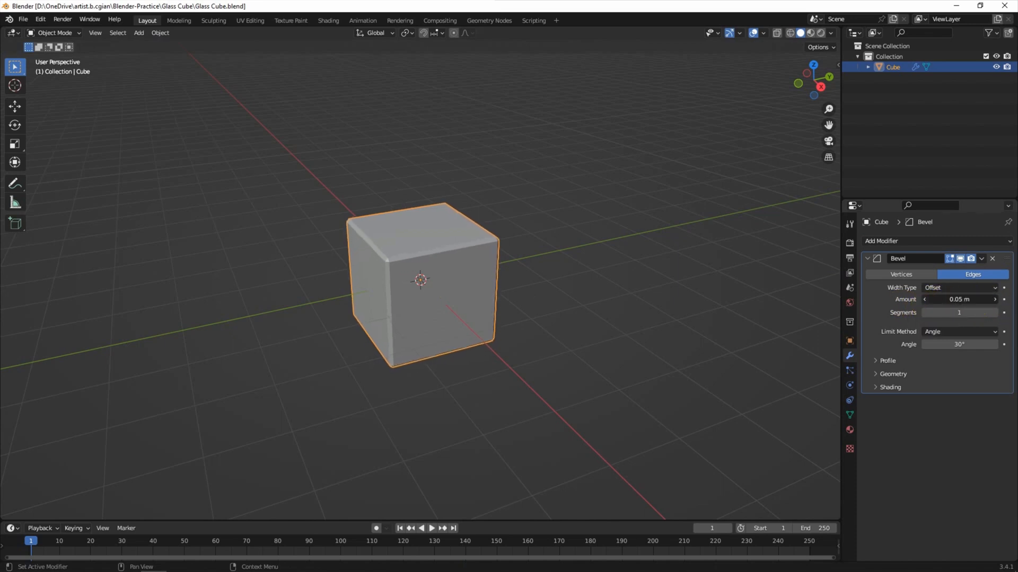
left_click_drag(959, 299, 967, 299)
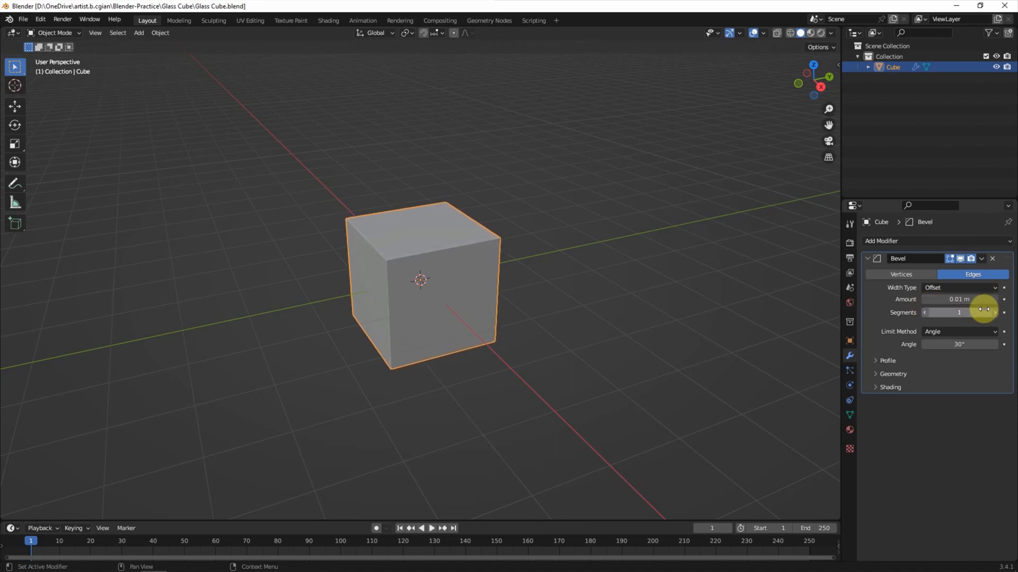
left_click(992, 313)
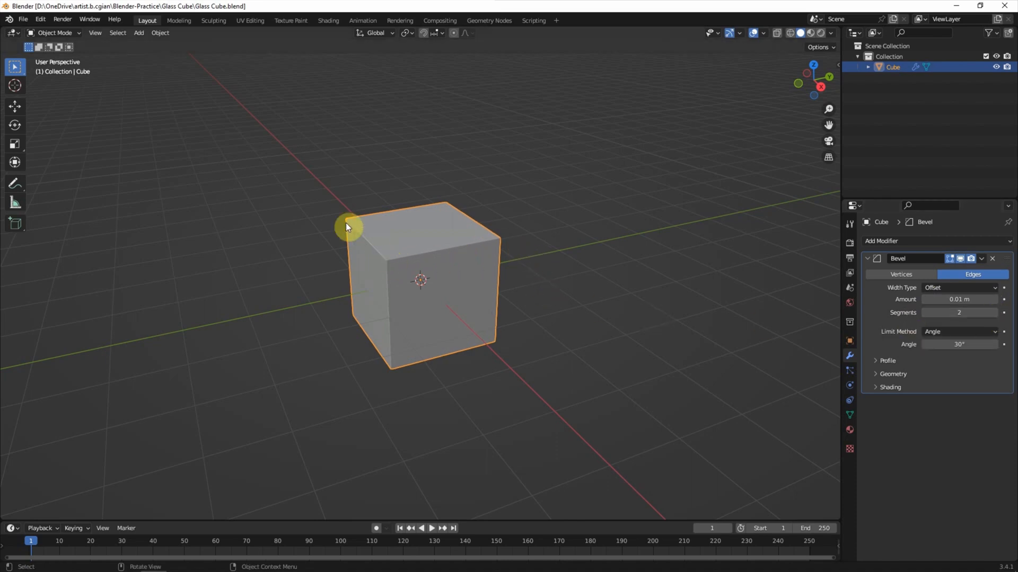
mouse_move(565, 307)
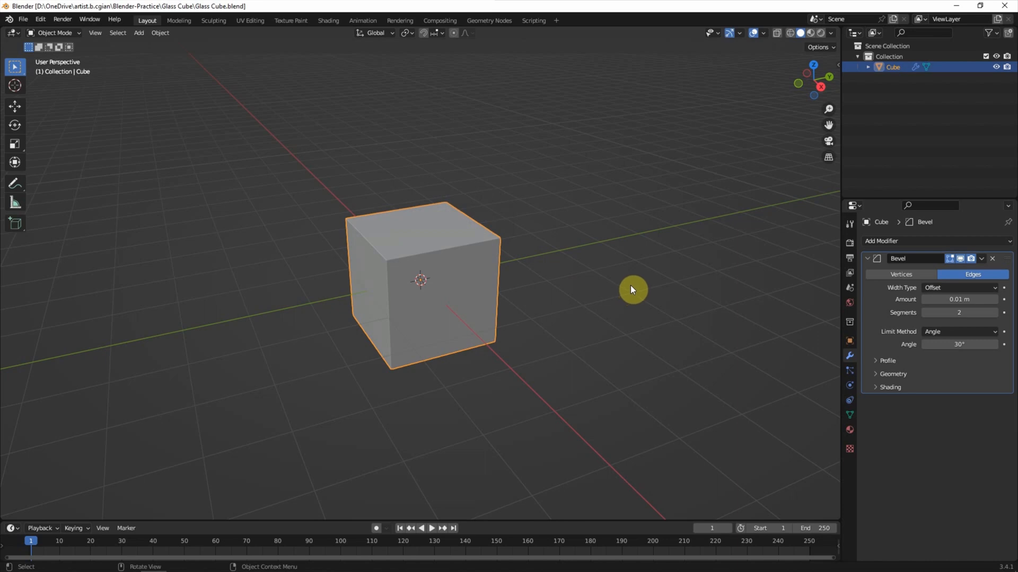
mouse_move(812, 38)
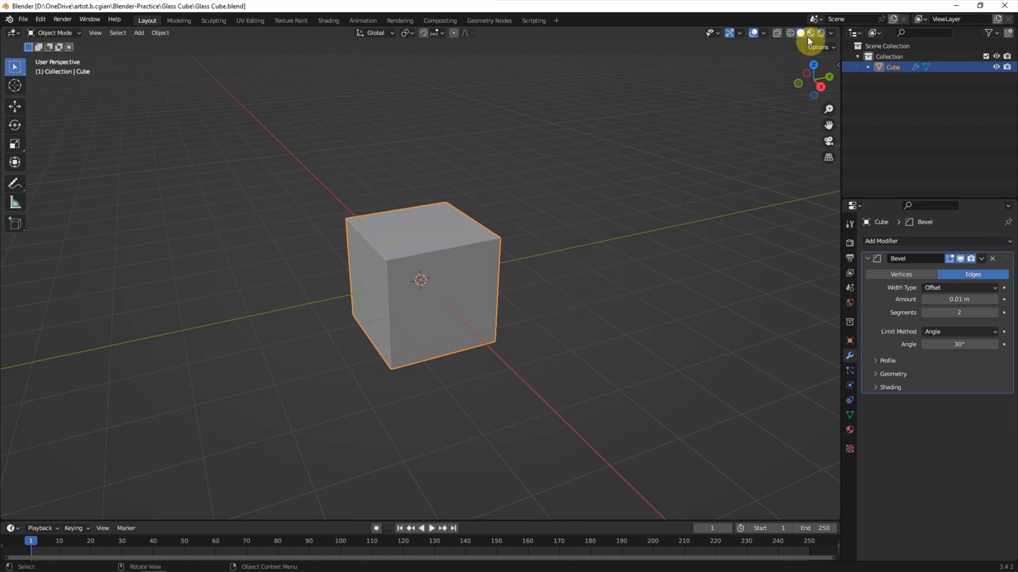
mouse_move(809, 33)
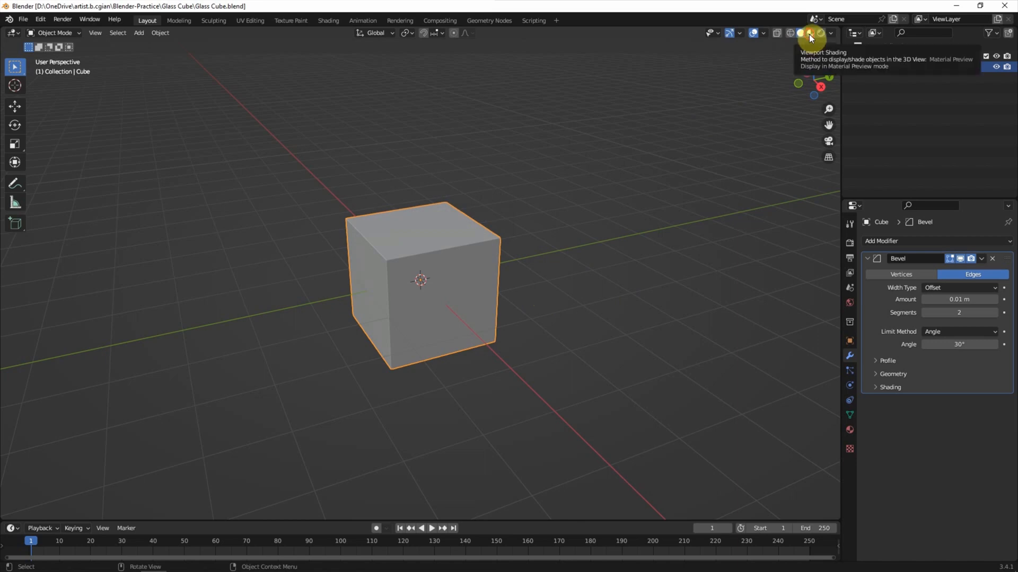
Step: Switch the viewport to Material Preview shading and dismiss the shading popover
left_click(808, 33)
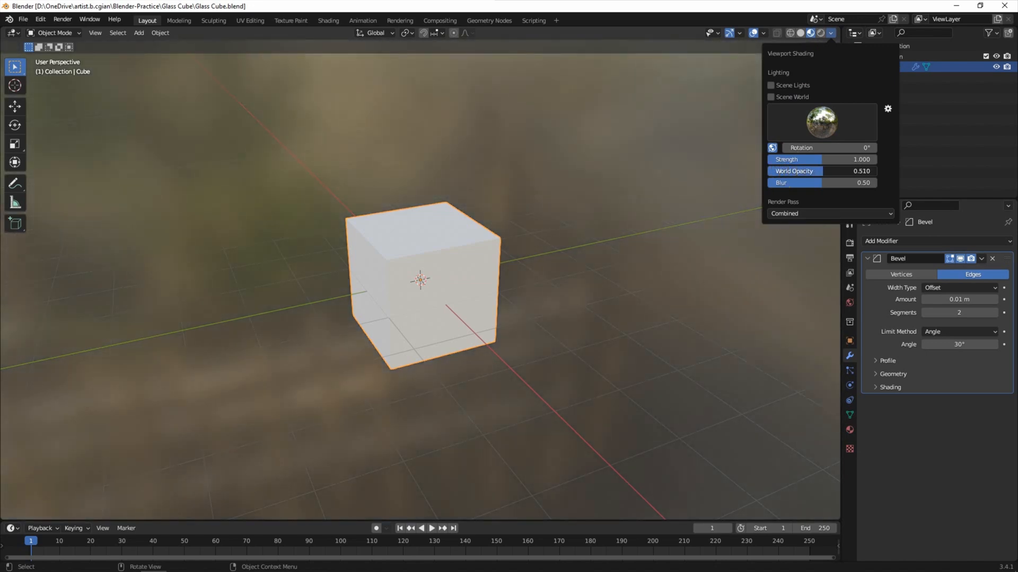
left_click(607, 201)
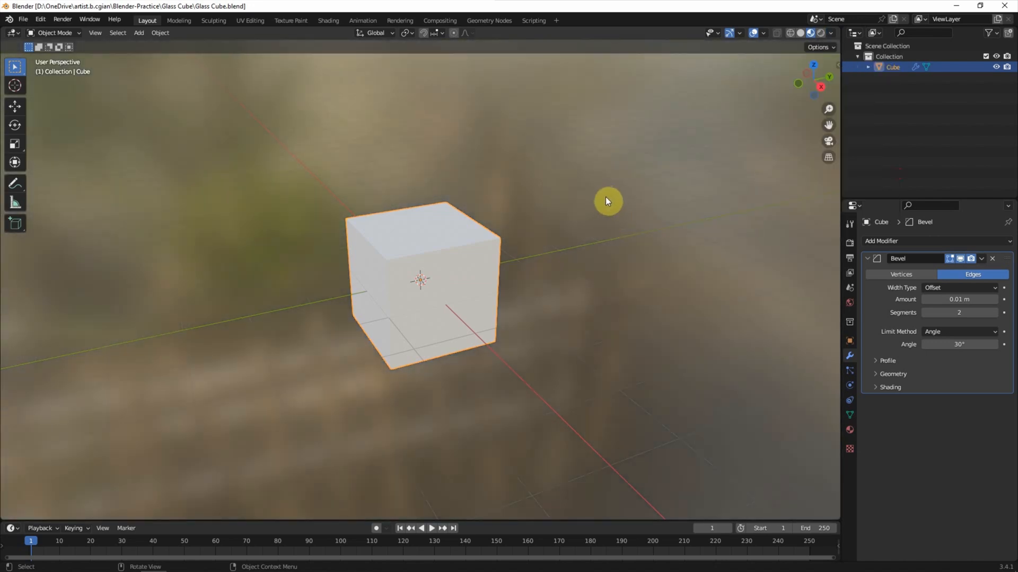
mouse_move(485, 263)
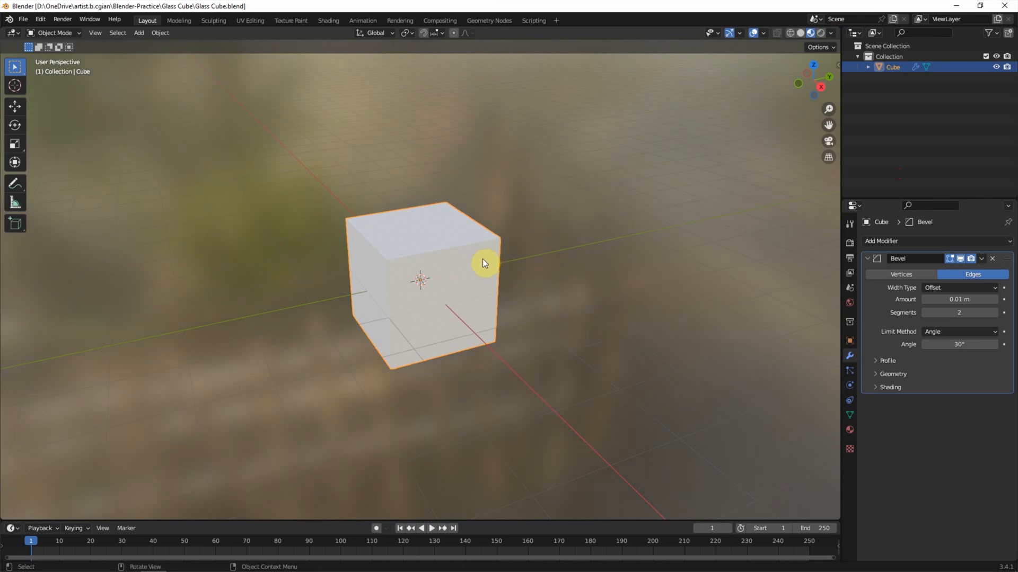
mouse_move(807, 441)
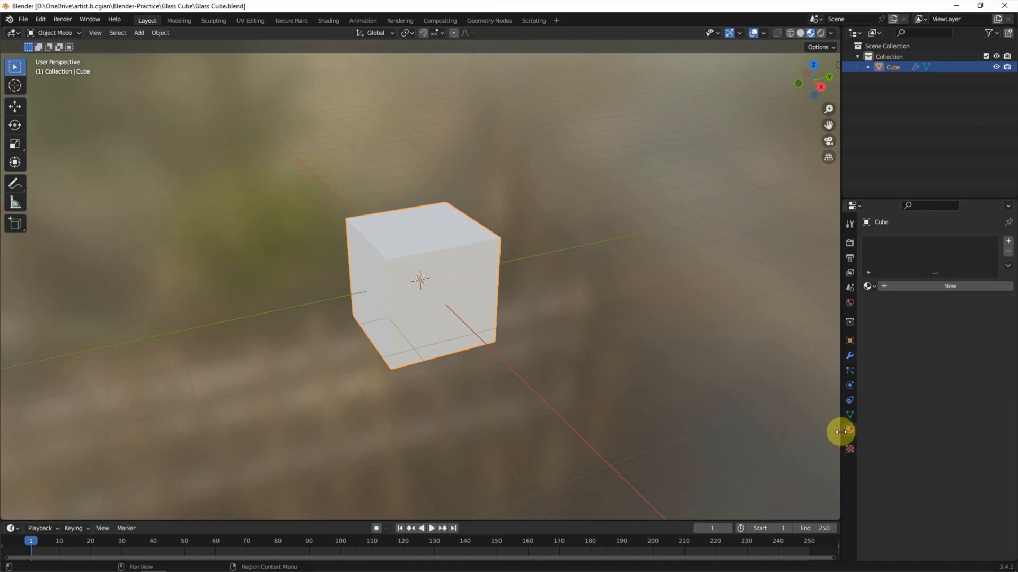
mouse_move(900, 287)
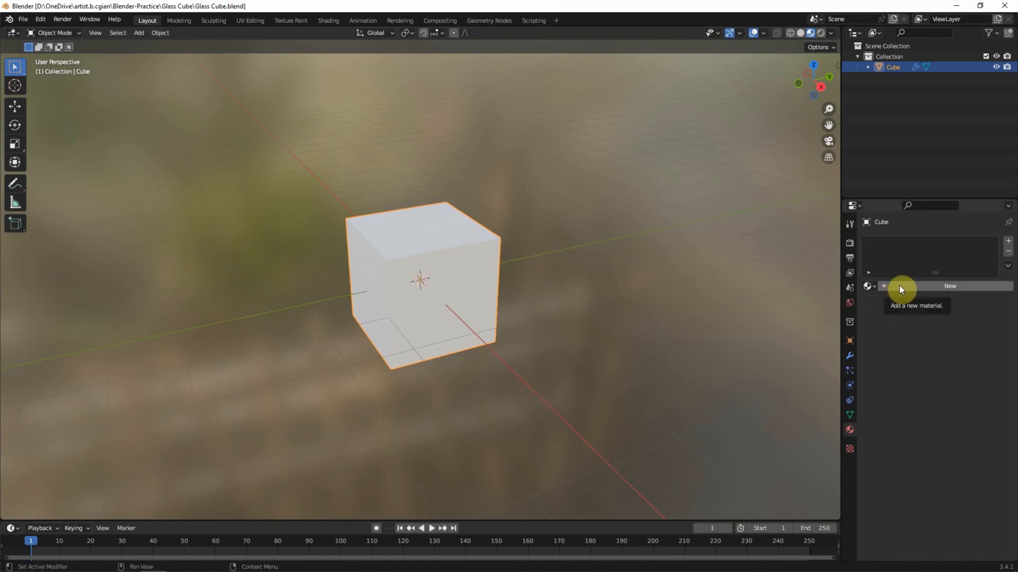
Step: Create a new material named Glass with Principled BSDF roughness set to 0
left_click(950, 286)
type("Glass")
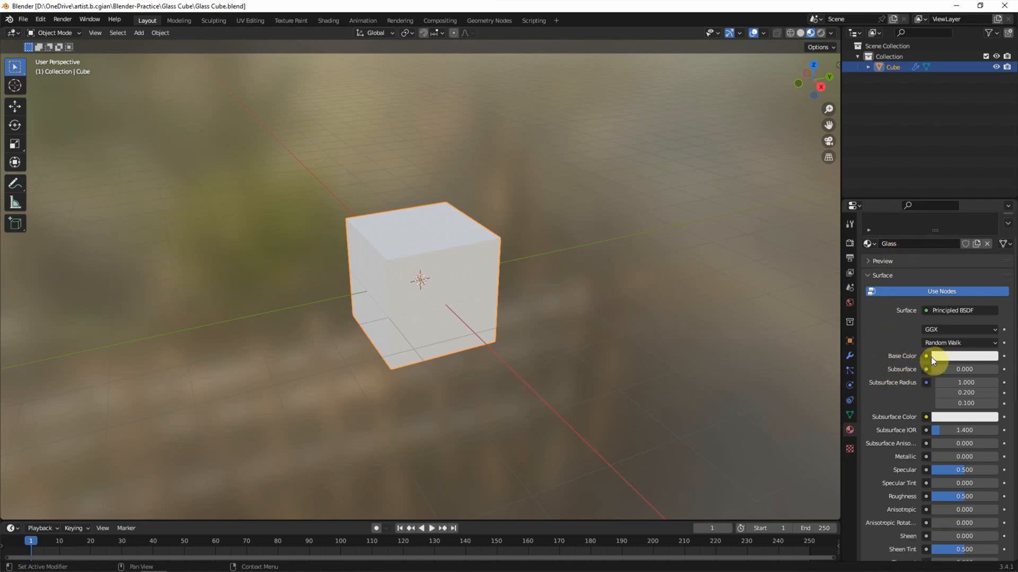
scroll("down", 3)
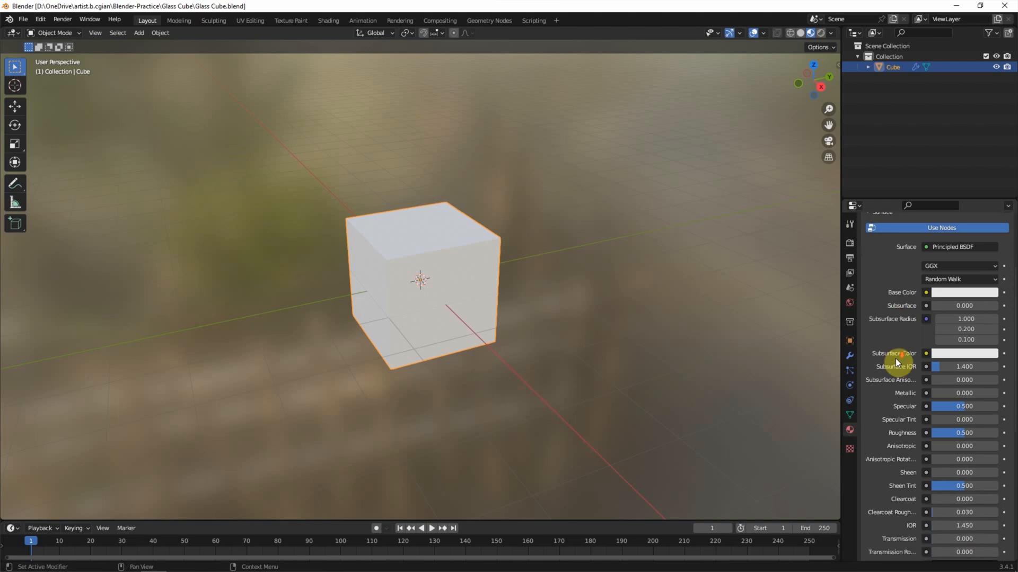
mouse_move(960, 437)
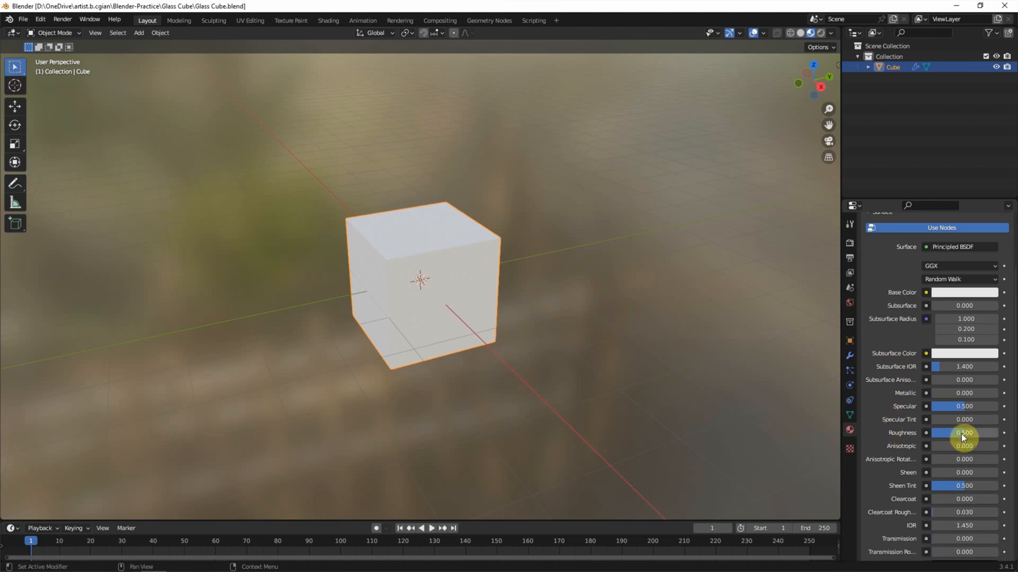
left_click_drag(963, 433, 935, 433)
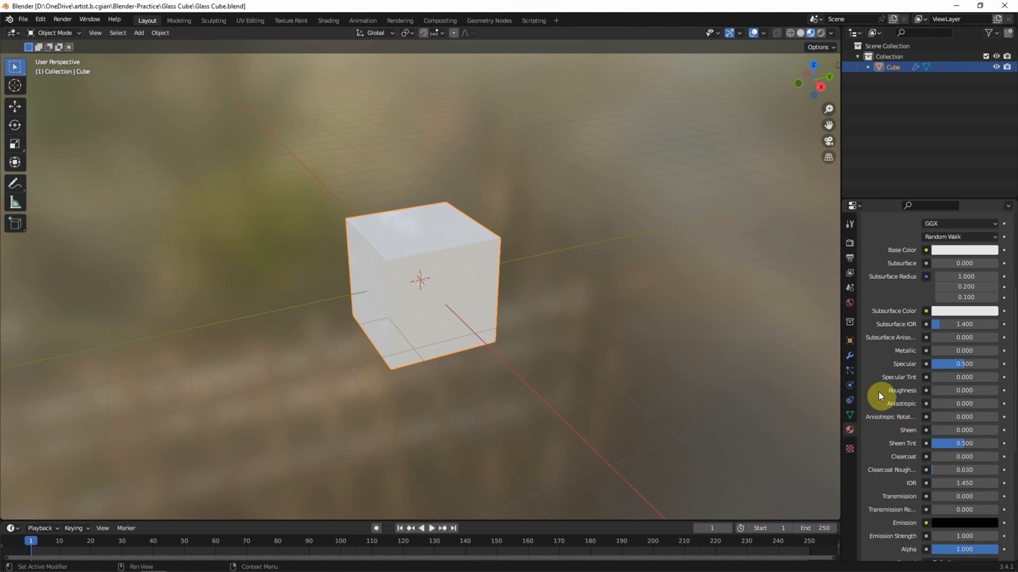
scroll("down", 3)
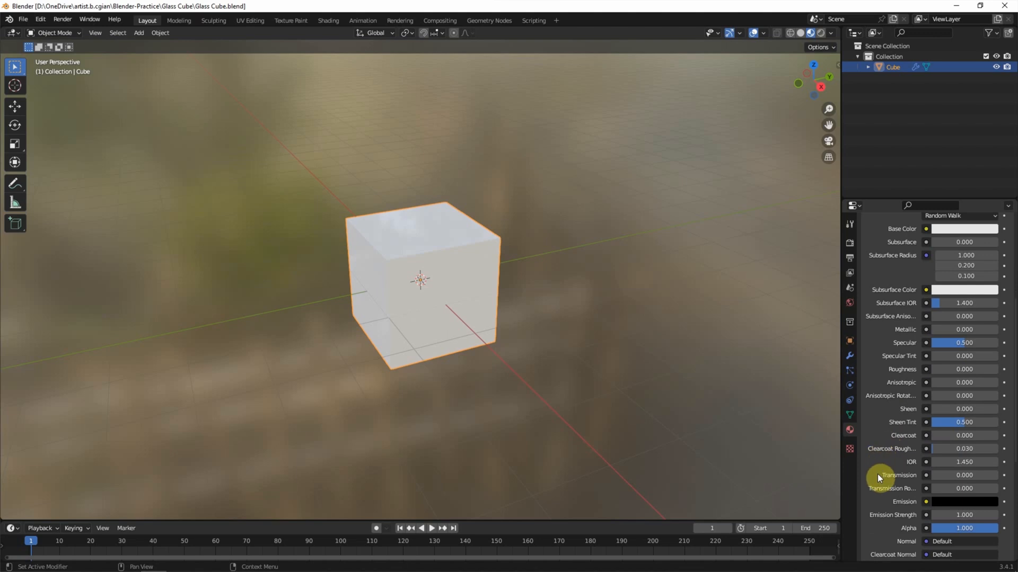
mouse_move(934, 478)
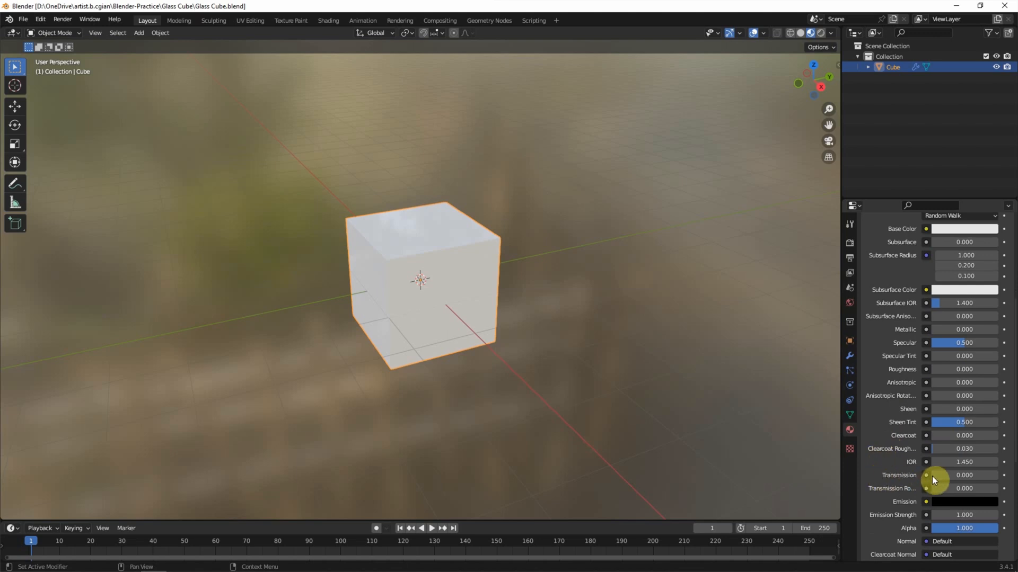
Step: Set the Glass material's Transmission to exactly 1.000
left_click_drag(934, 475, 963, 474)
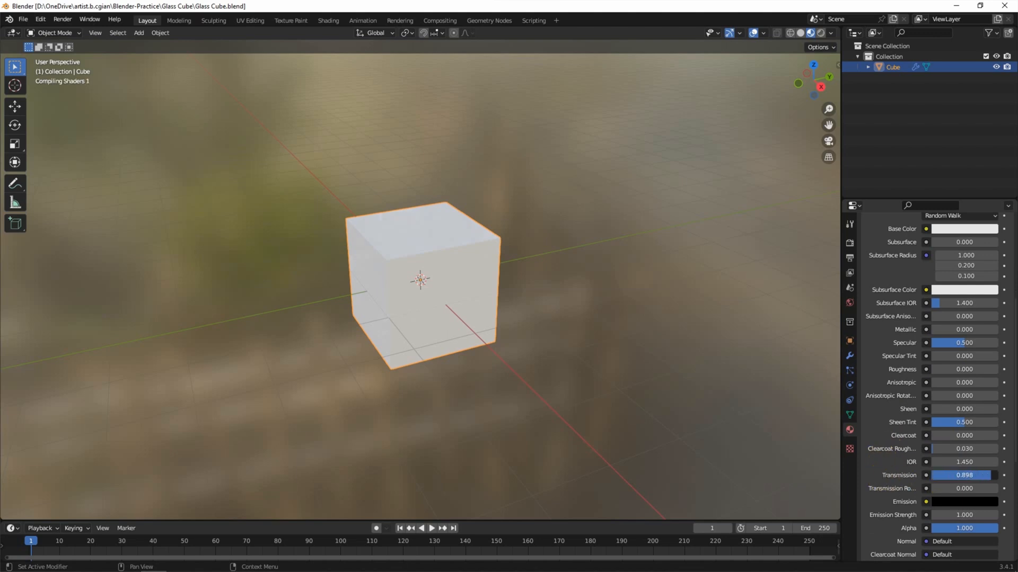
left_click(961, 475)
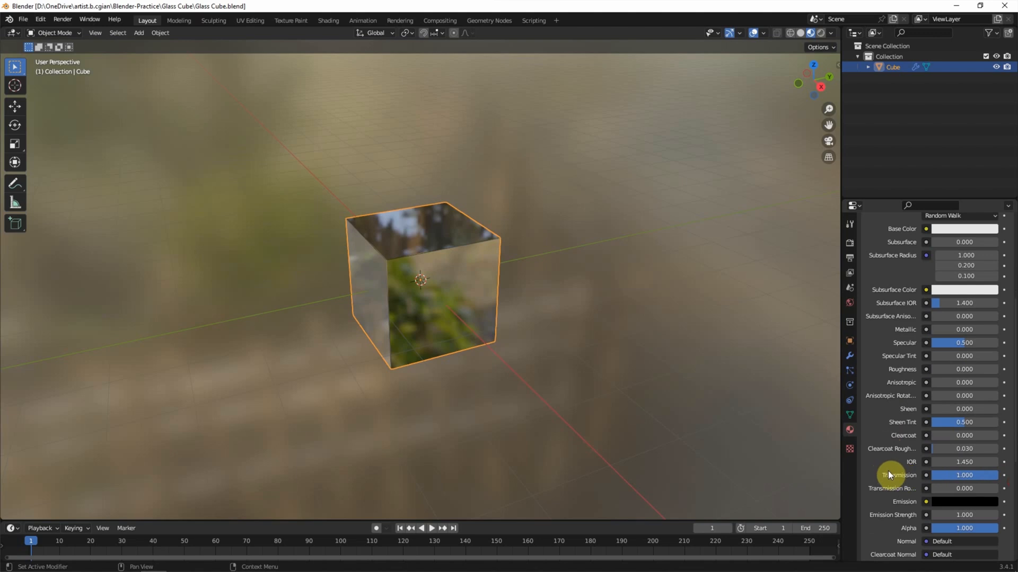
mouse_move(901, 465)
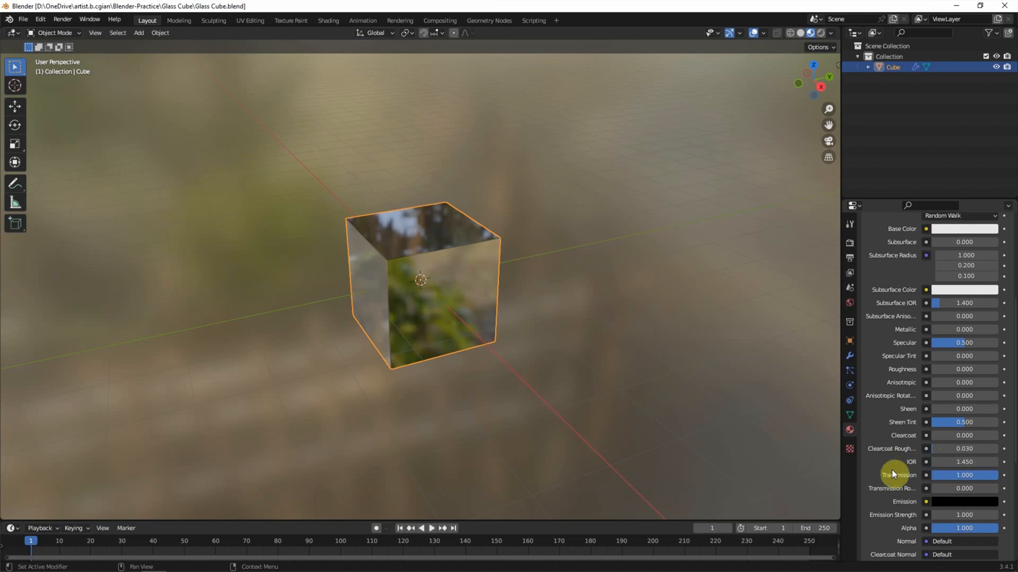
mouse_move(547, 344)
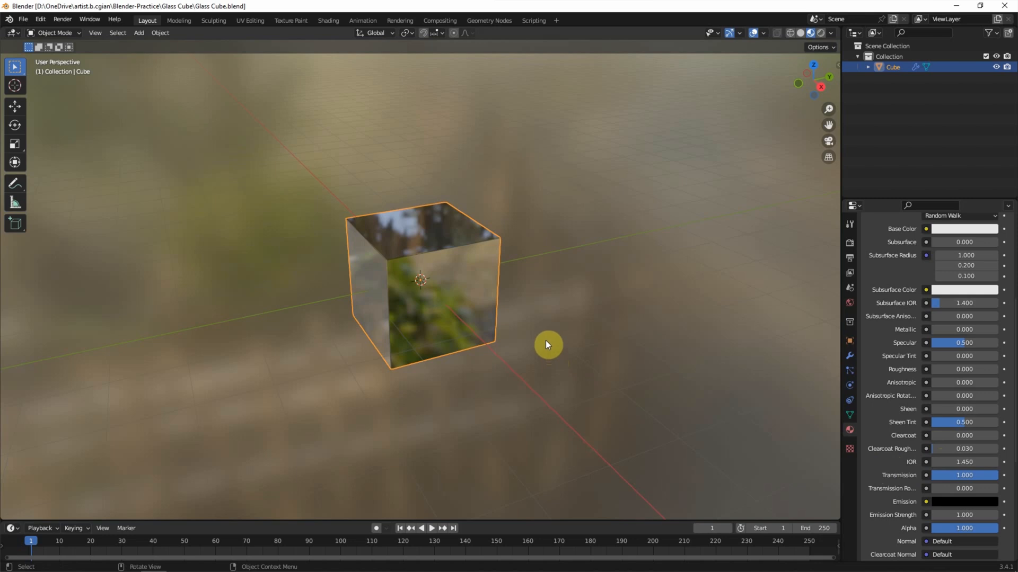
mouse_move(479, 311)
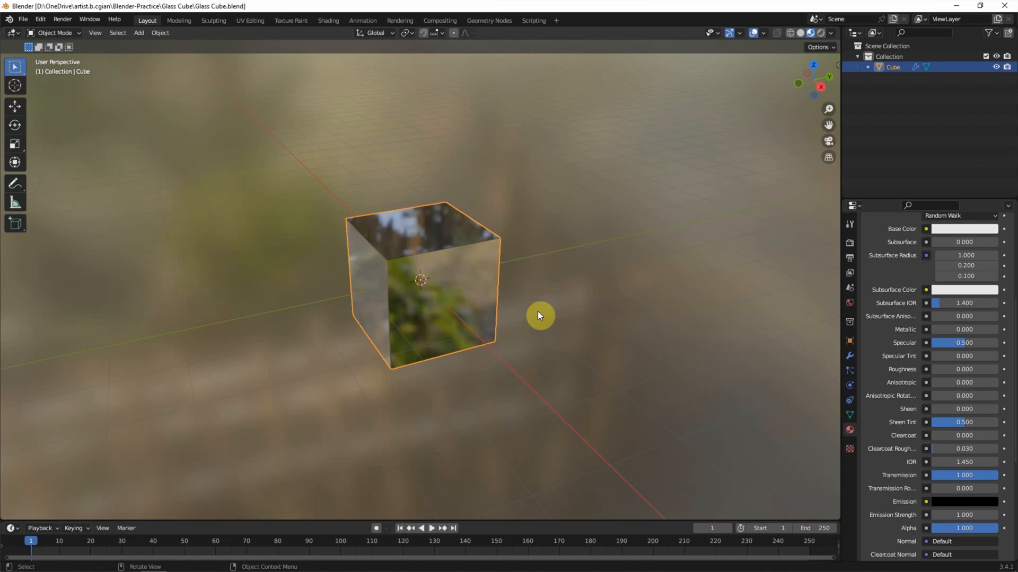
mouse_move(594, 303)
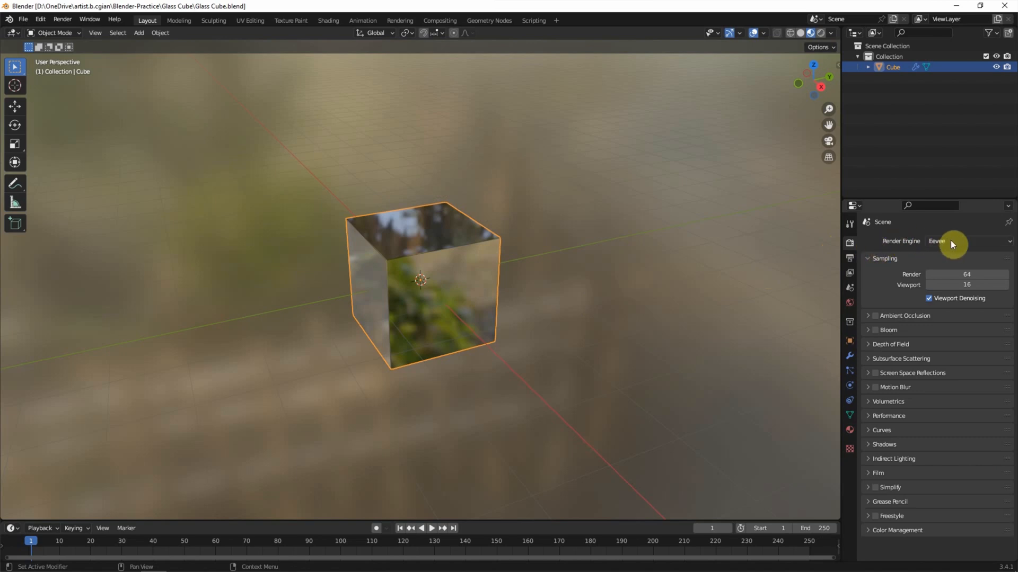
Step: Set the render engine to Cycles and the viewport shading to Rendered
left_click(970, 241)
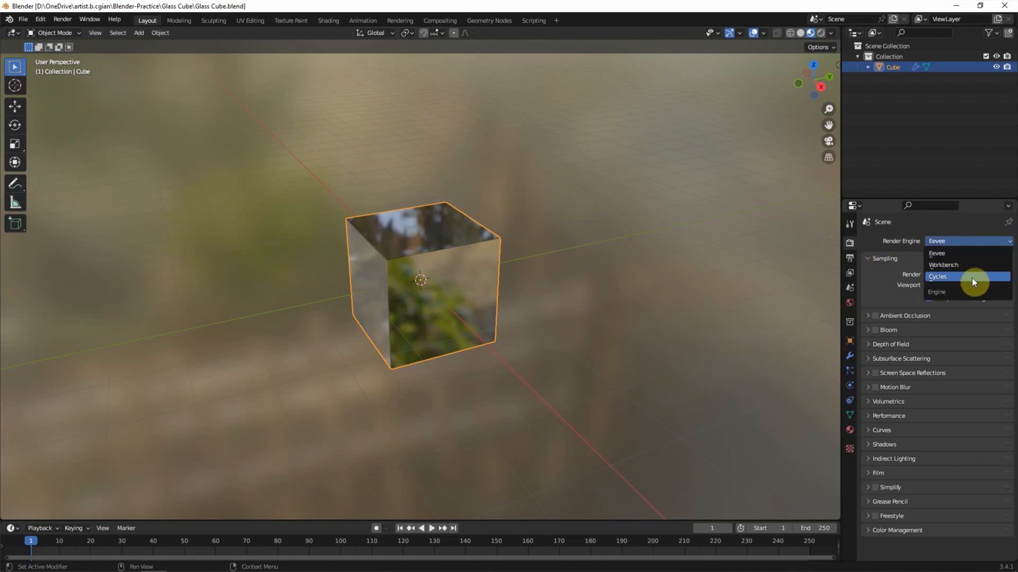
left_click(938, 277)
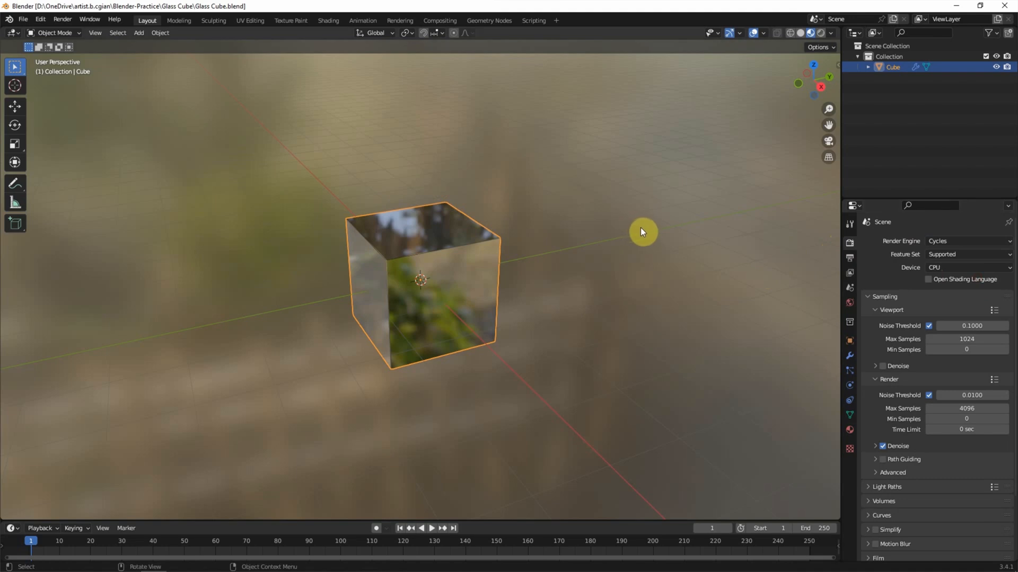
mouse_move(824, 42)
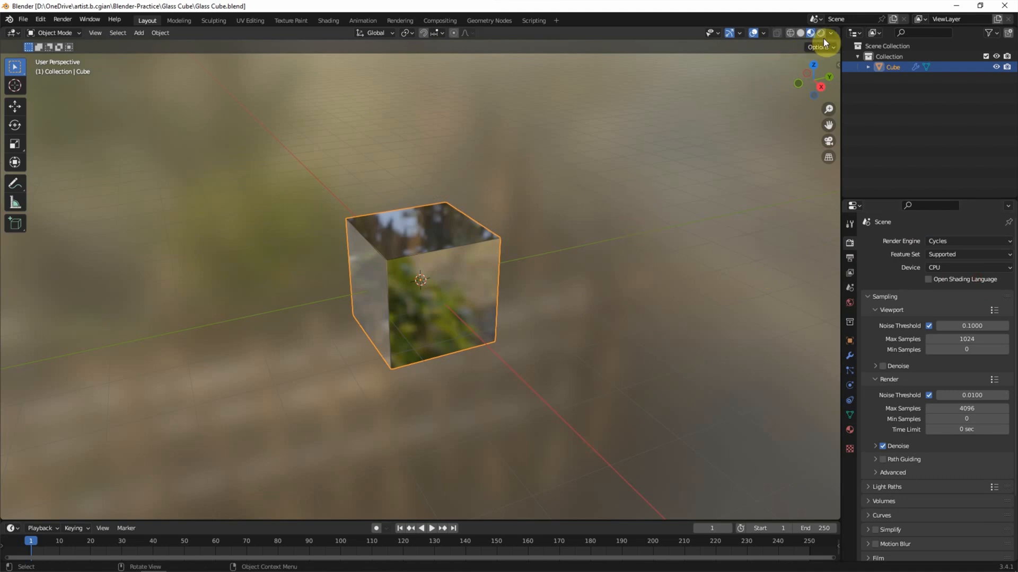
left_click(811, 32)
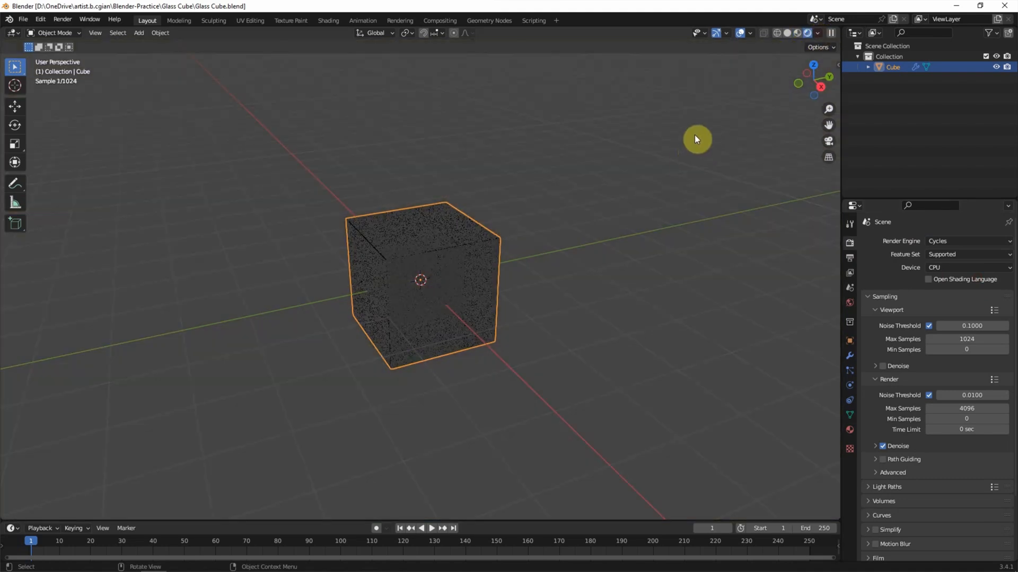
mouse_move(572, 311)
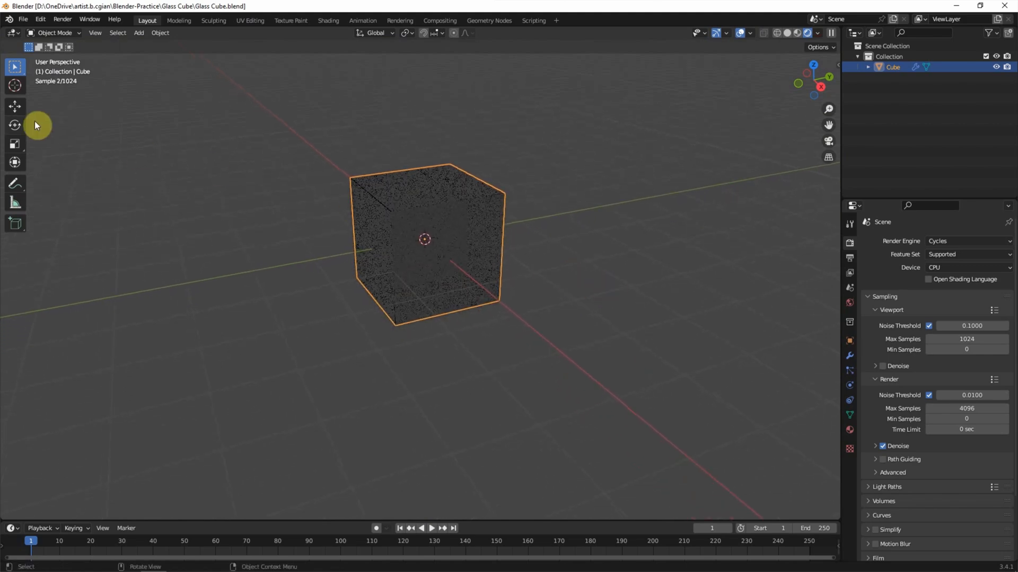
Step: Select the Move tool in the toolbar
left_click(16, 106)
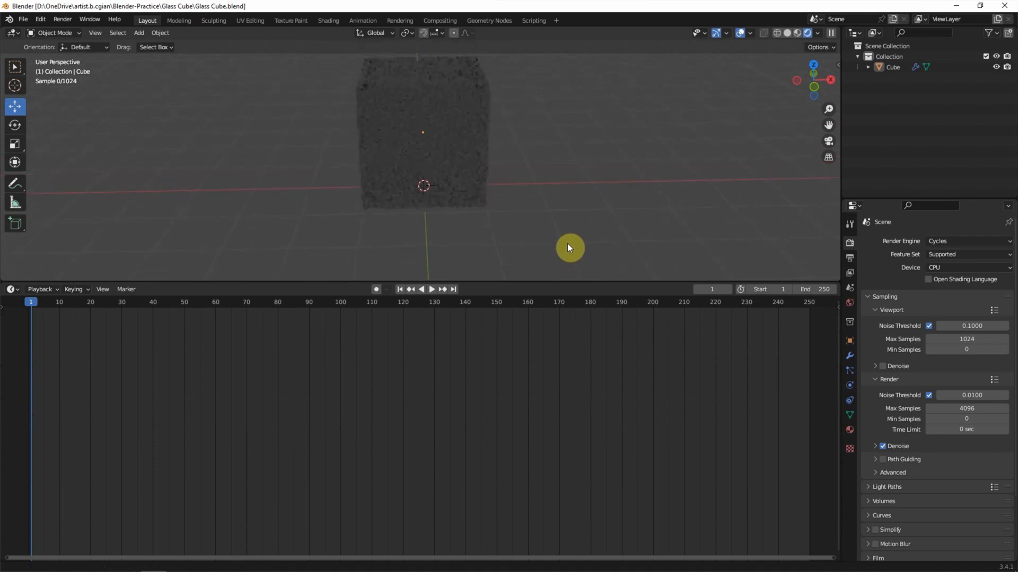
Step: Change the bottom area's editor type to 3D Viewport
left_click(12, 289)
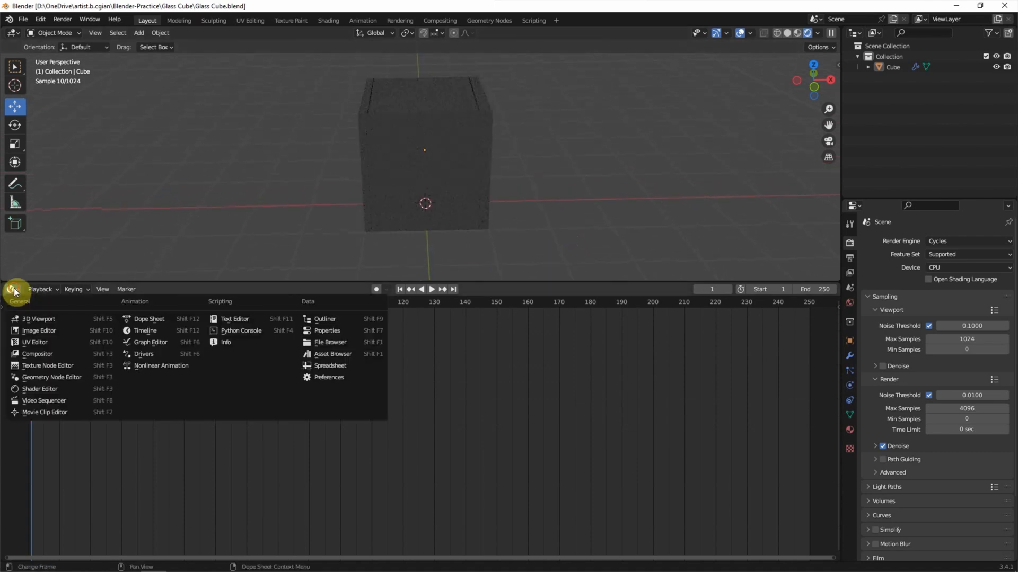
left_click(38, 319)
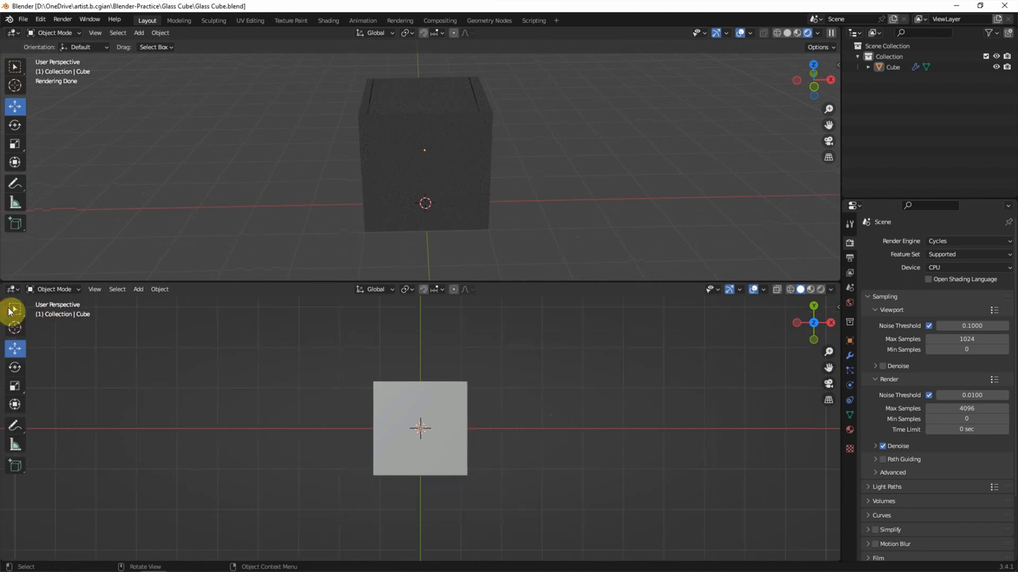
Step: Add an enlarged plane, bend its back edge up with a 3-segment bevel, and return to Object Mode
left_click(138, 289)
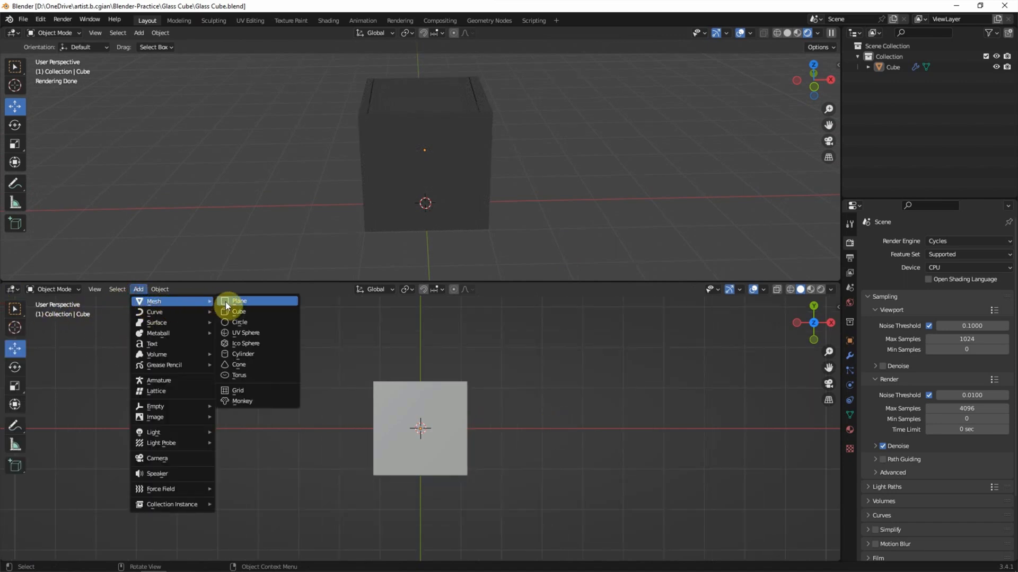
left_click(238, 301)
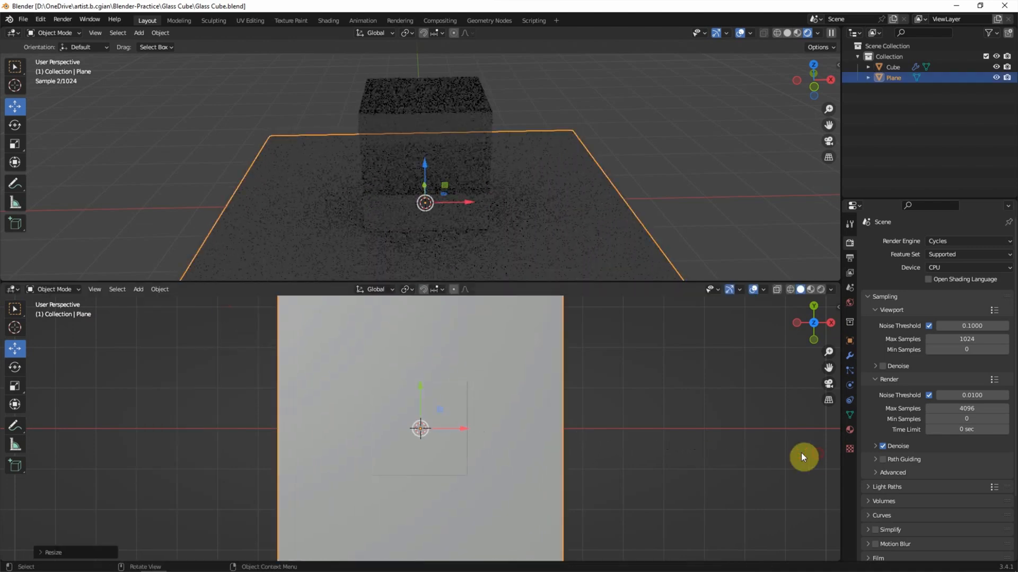
left_click(16, 143)
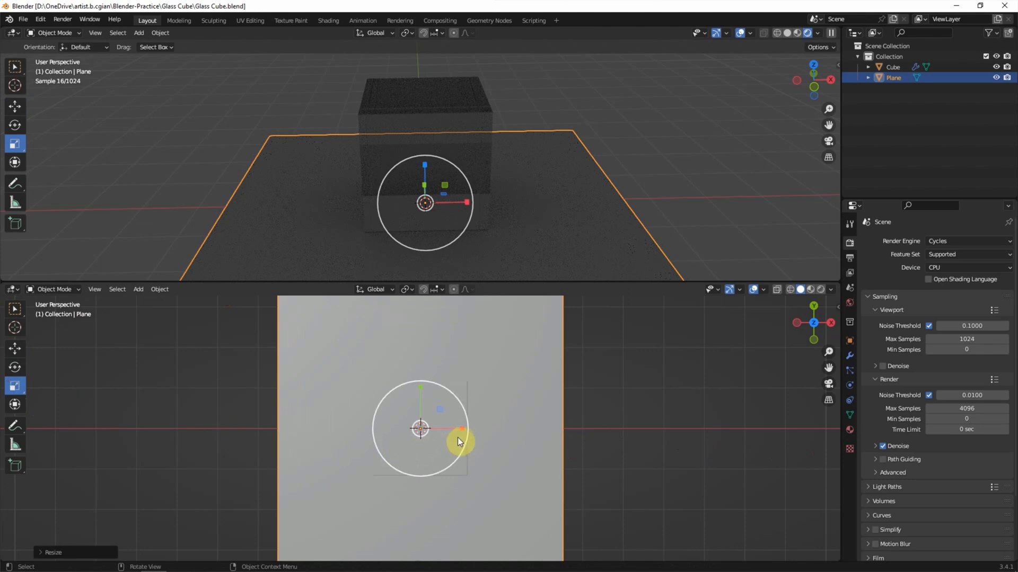
left_click_drag(460, 442, 523, 430)
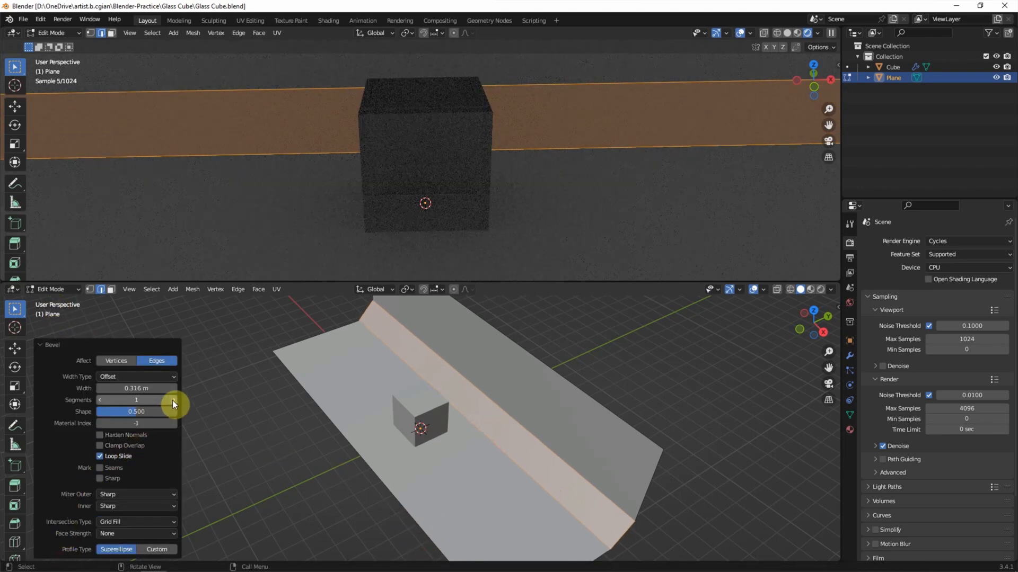
left_click(50, 290)
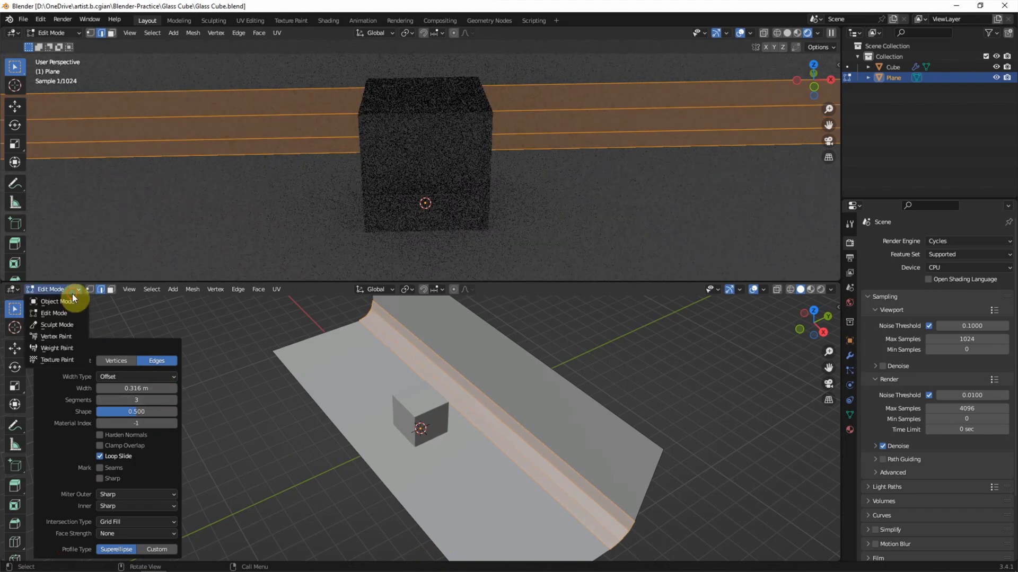
left_click(58, 315)
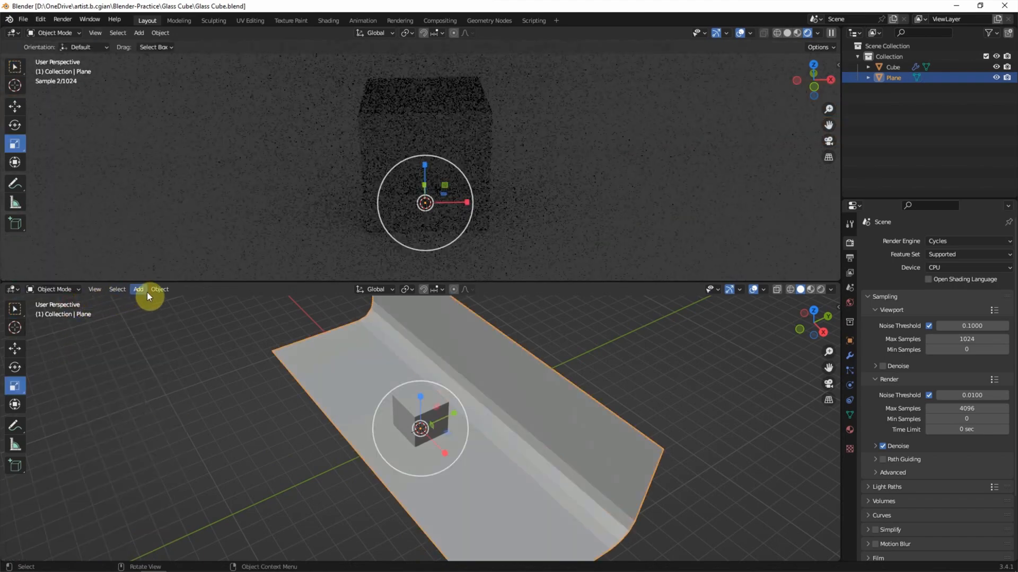
Step: Apply Shade Smooth to the curved backdrop plane
left_click(159, 289)
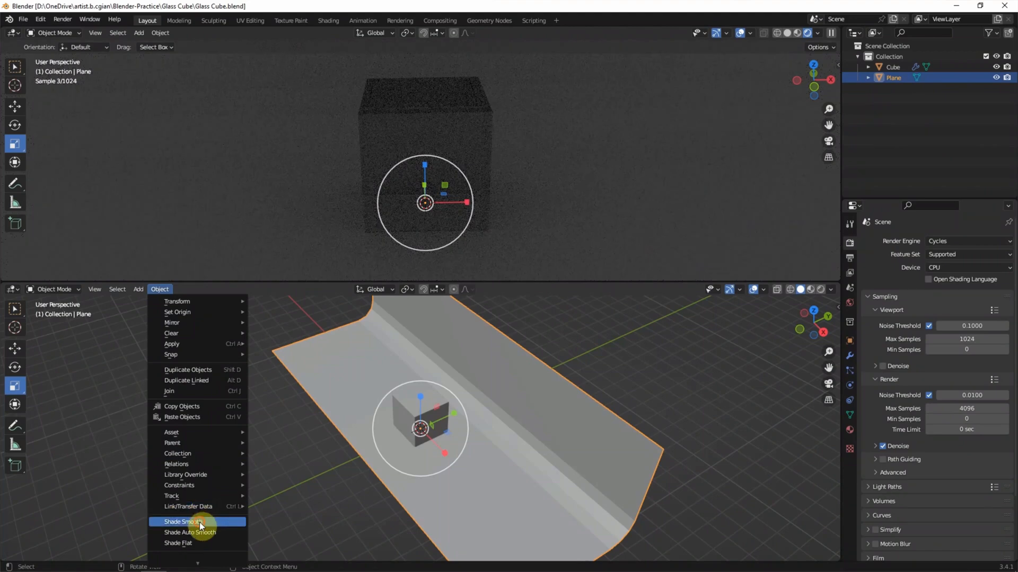
left_click(188, 522)
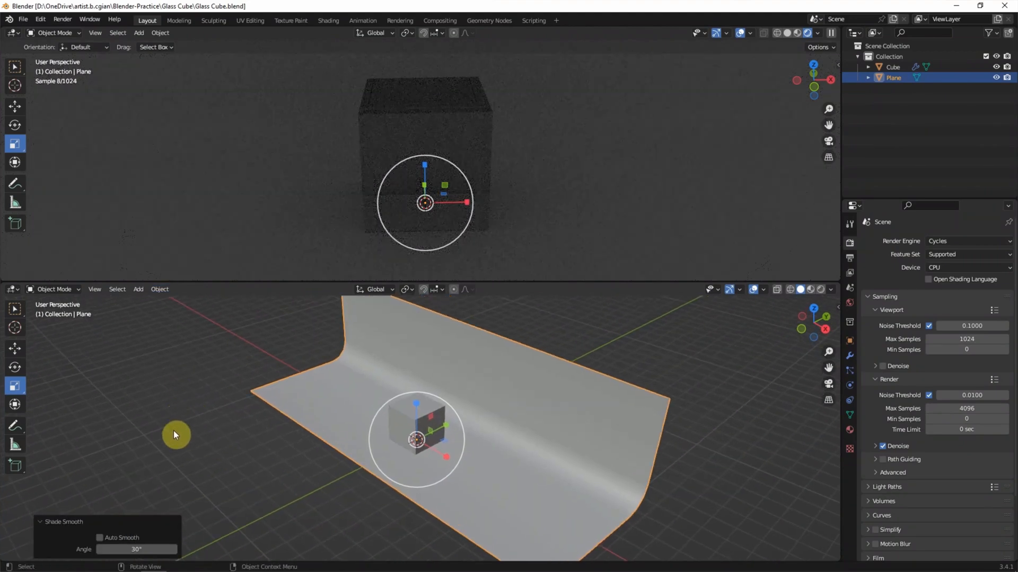
mouse_move(745, 353)
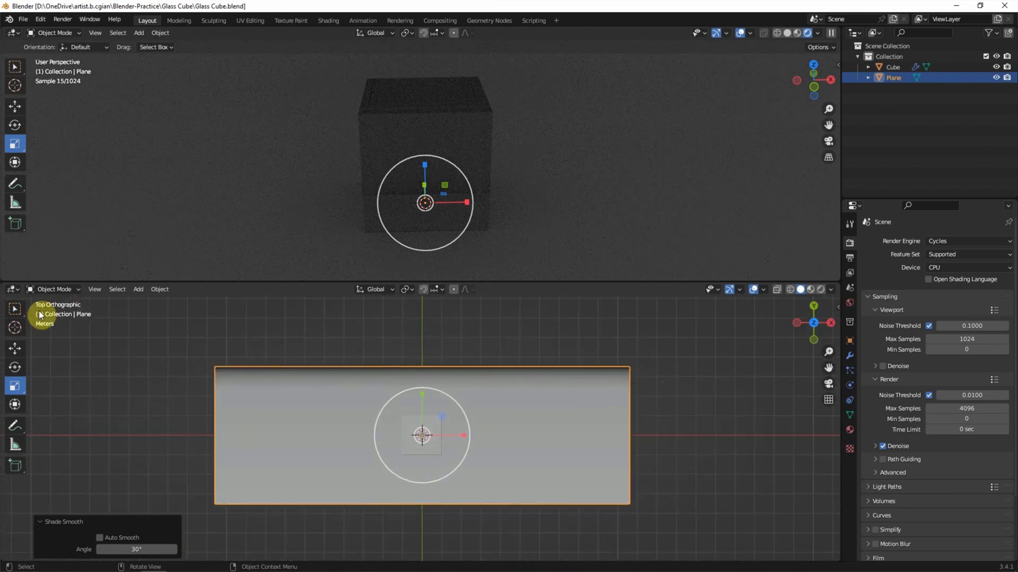
Step: Add an area light about 3.85 m above the cube and show its light settings
left_click(139, 289)
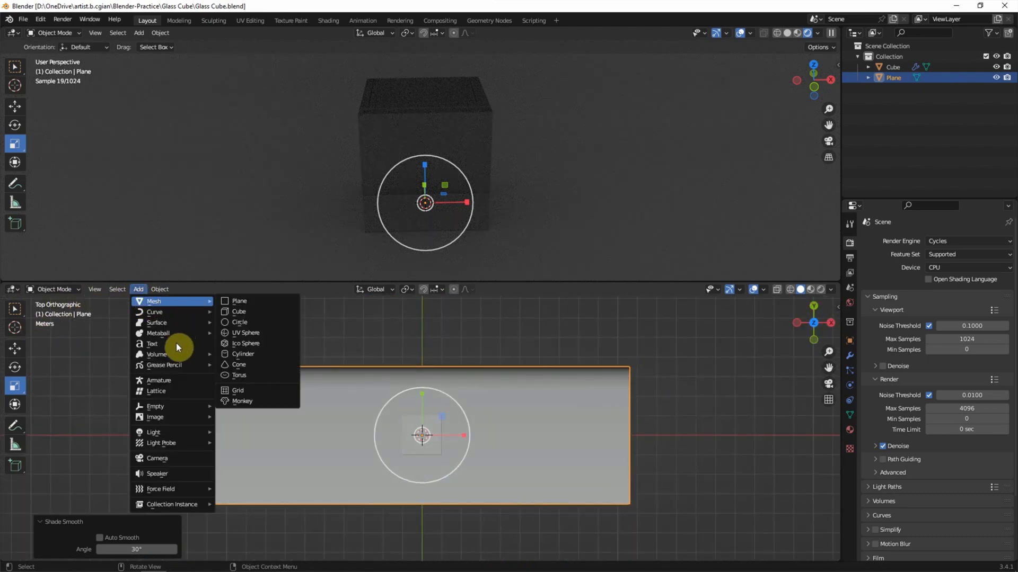
mouse_move(159, 433)
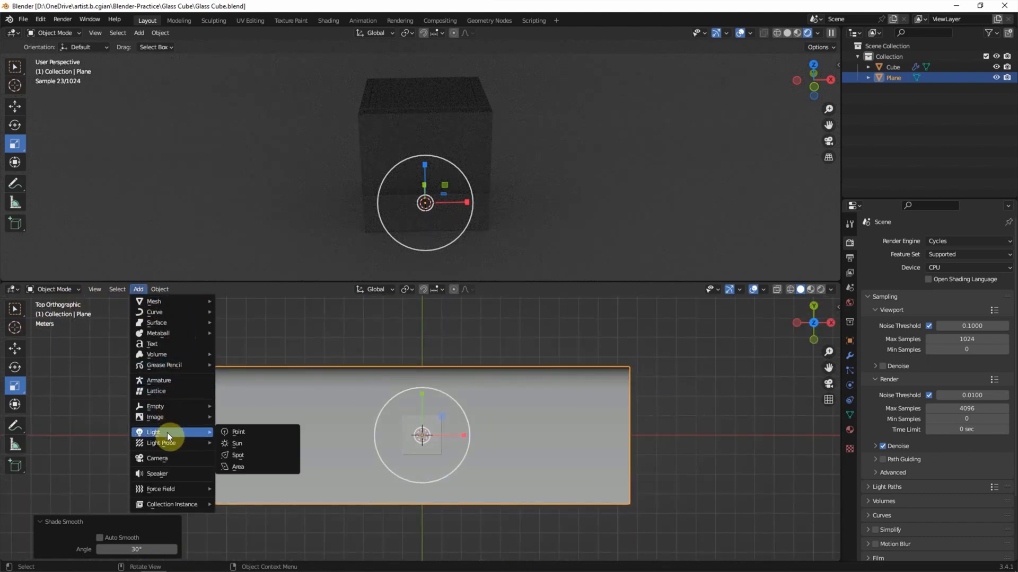
left_click(238, 467)
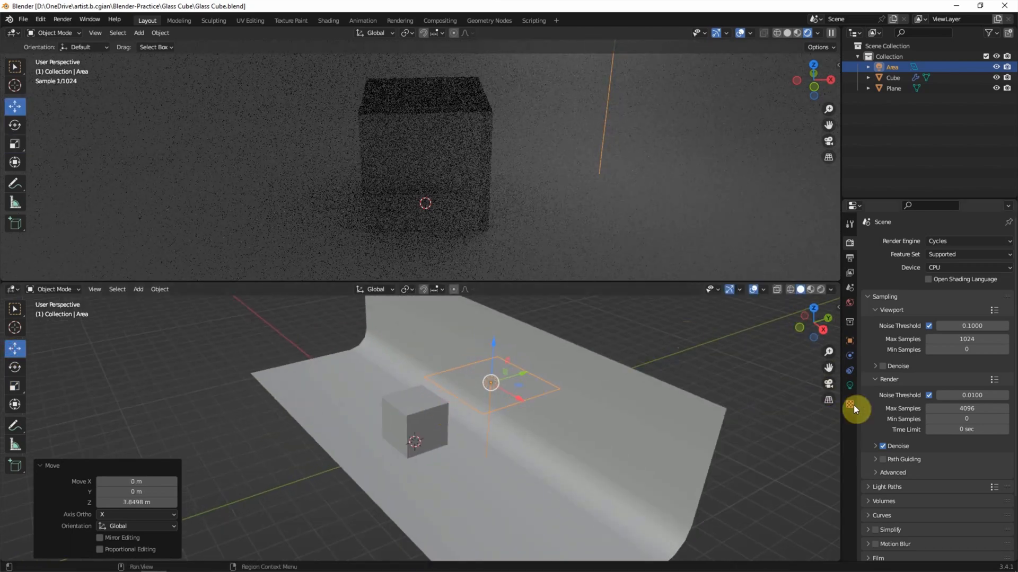
left_click(849, 385)
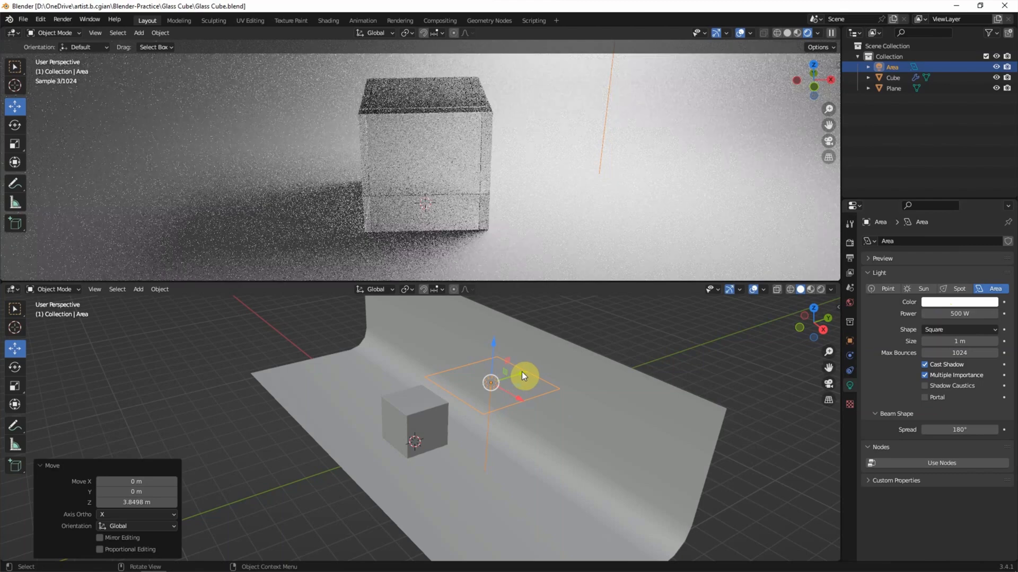
Step: Drag the area light back along Y so it sits over the backdrop
left_click_drag(523, 375, 505, 341)
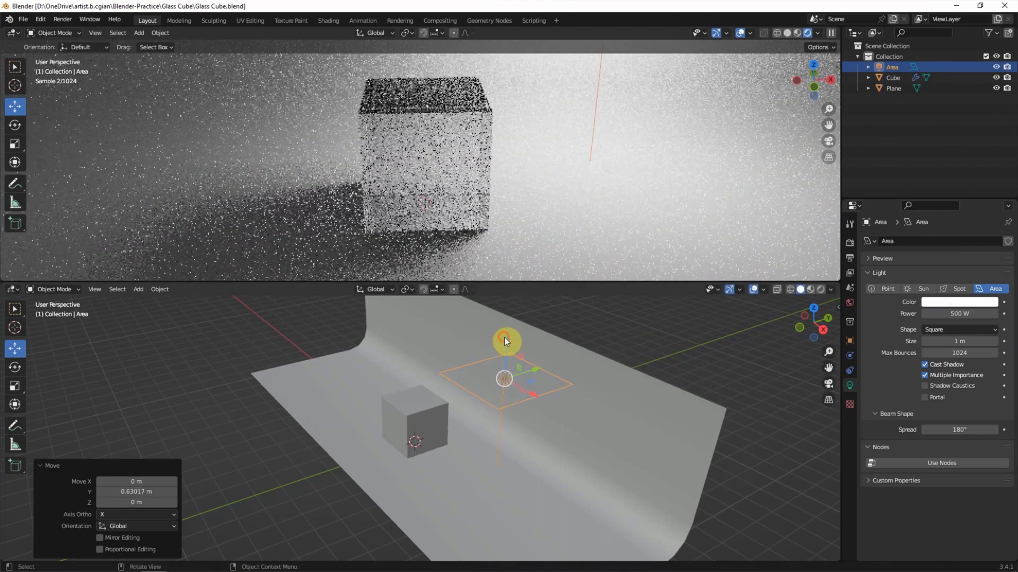
left_click_drag(505, 341, 503, 366)
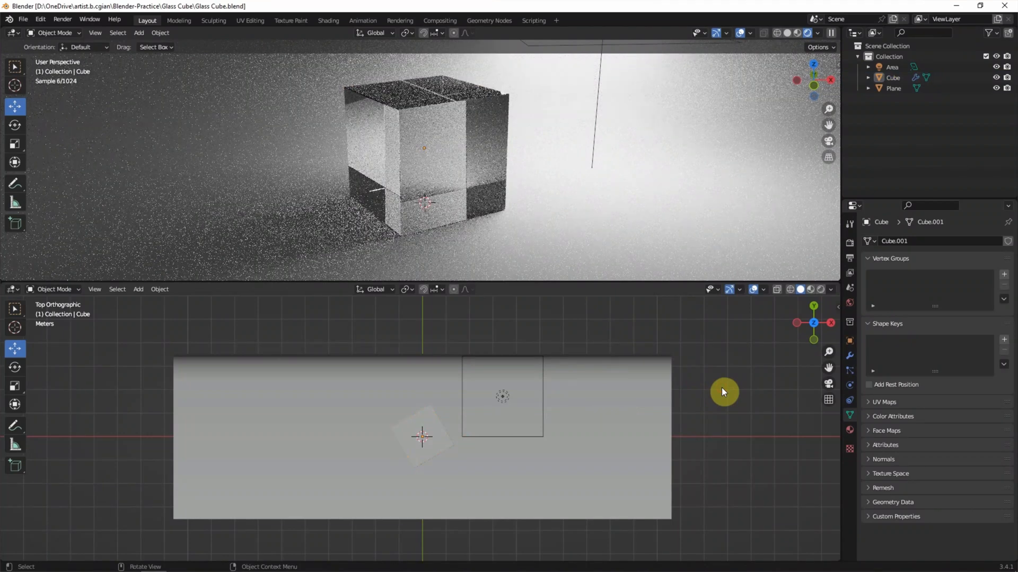
mouse_move(486, 203)
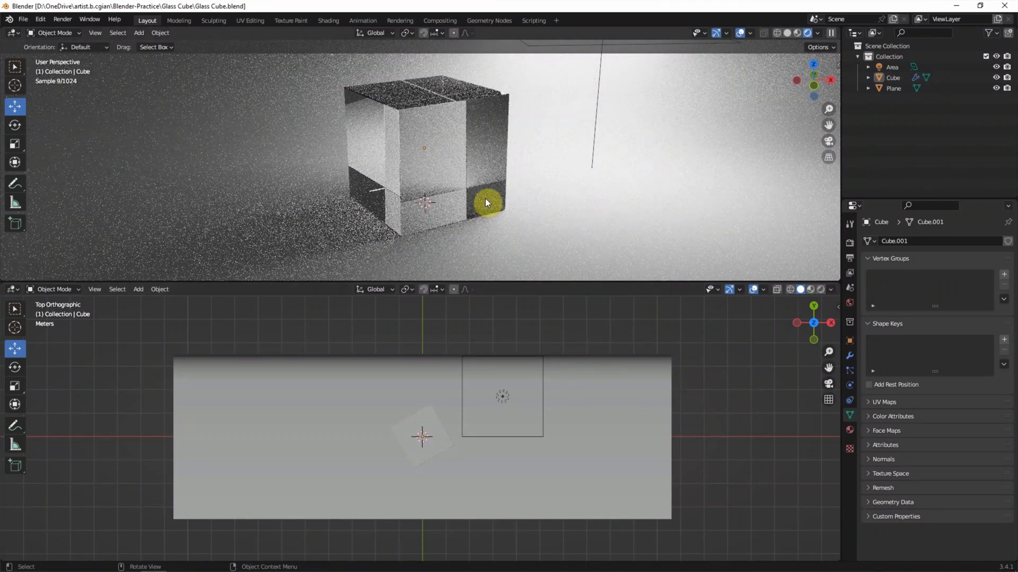
Step: Review the glass cube's Glass material base colour, then select the backdrop Plane
left_click(487, 203)
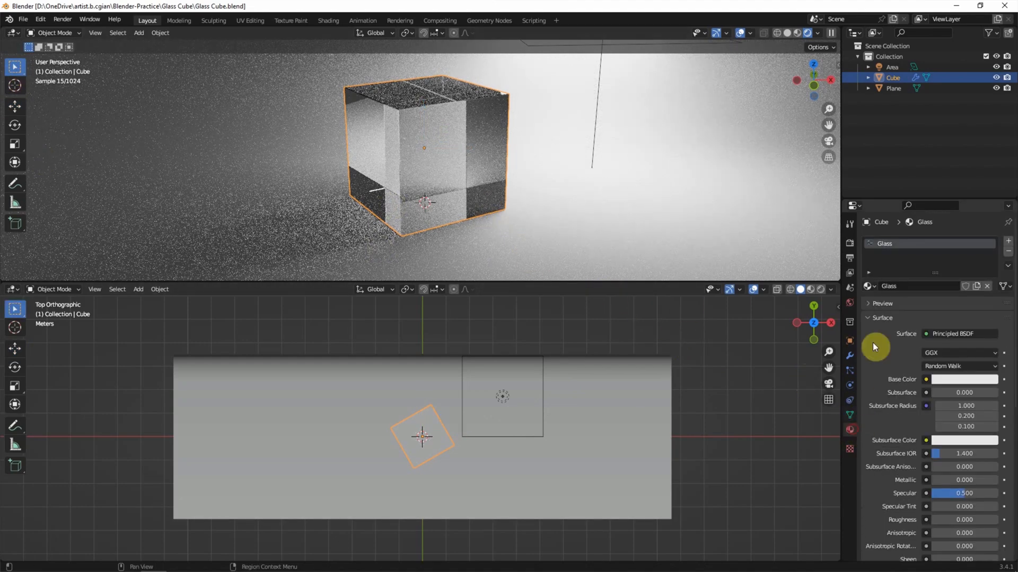
left_click(963, 379)
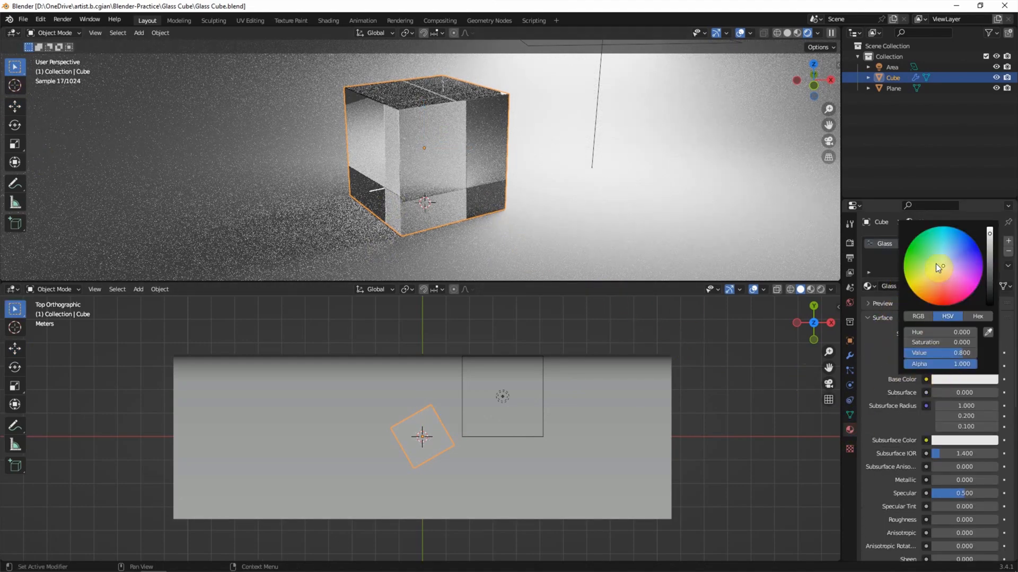
left_click(941, 258)
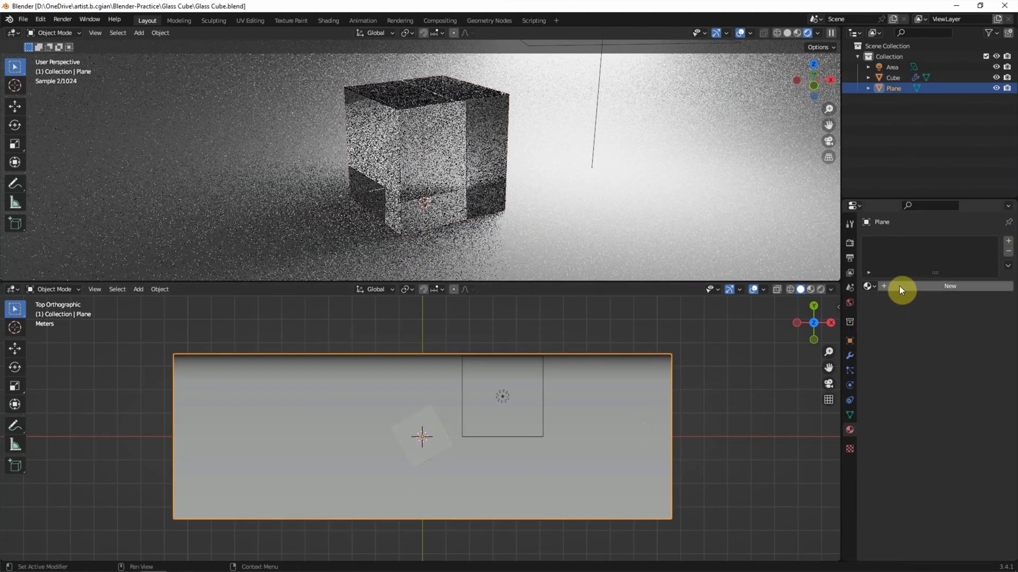
Step: Create a new material for the backdrop plane with a pale blue base colour
left_click(950, 286)
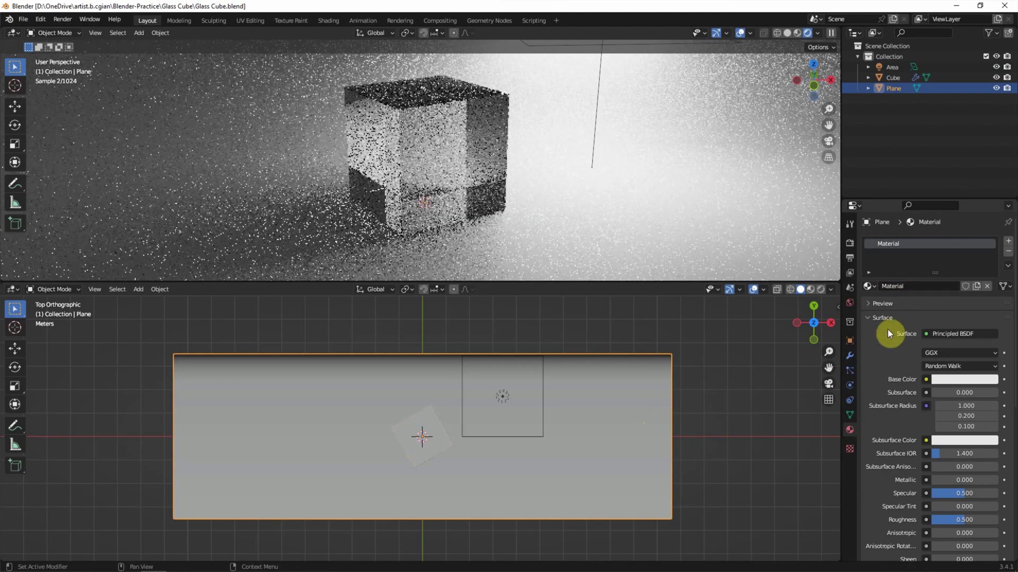
left_click(964, 379)
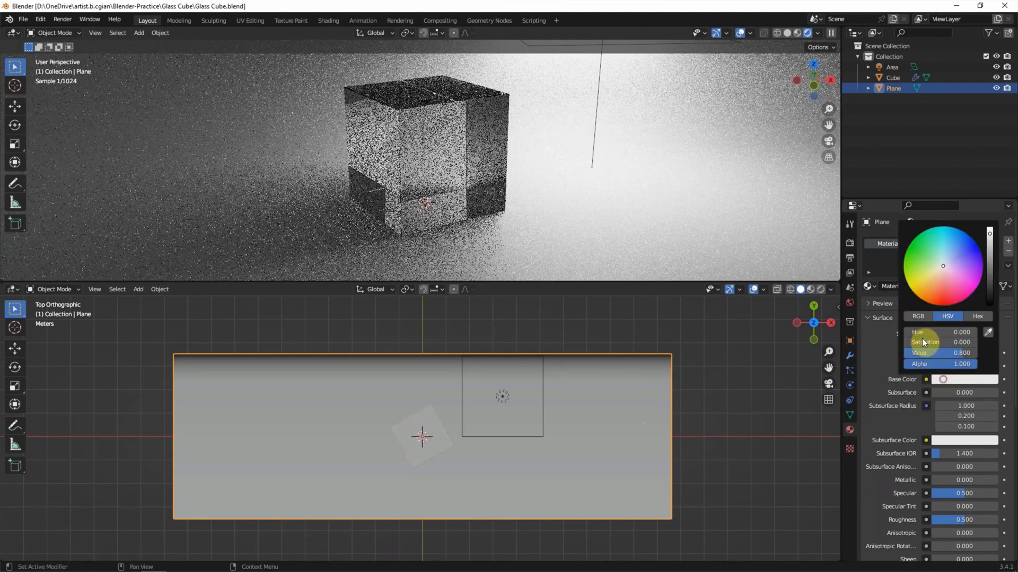
left_click(947, 257)
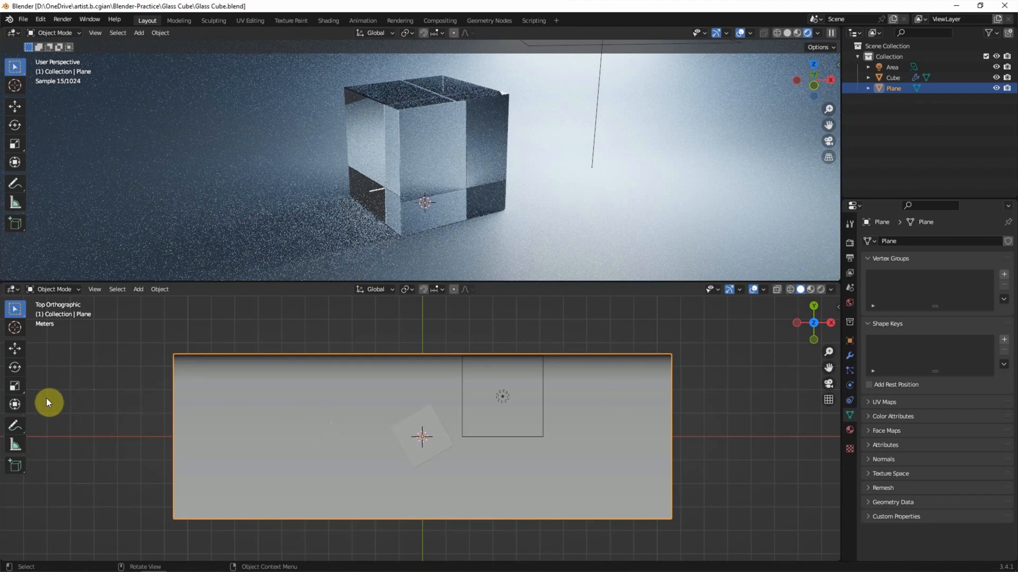
left_click(15, 143)
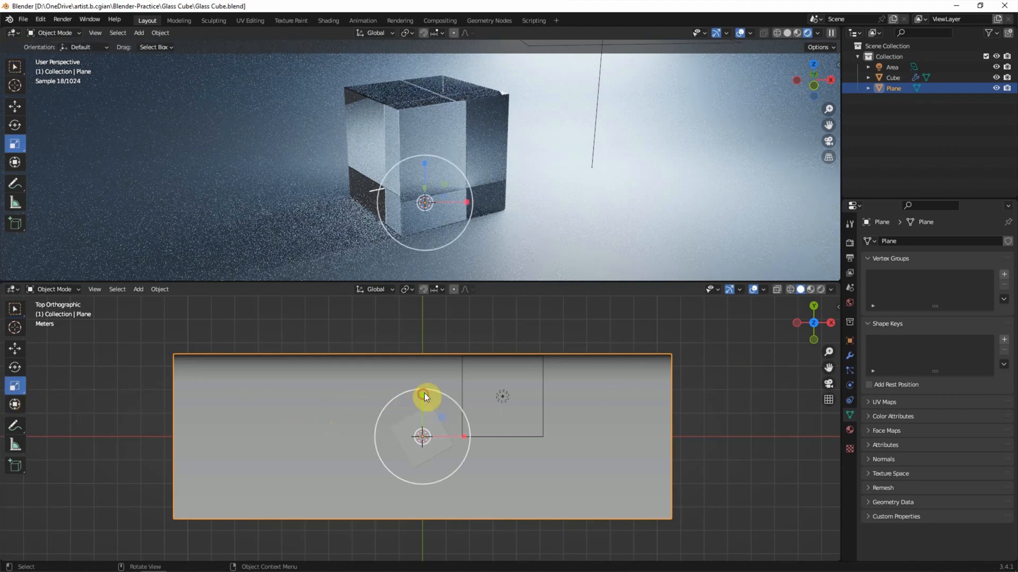